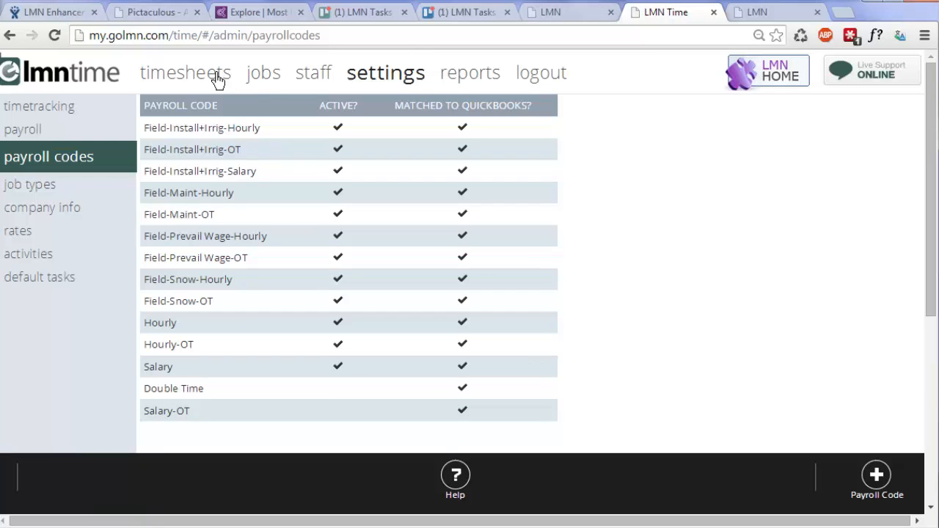
# Step: Switch from the payroll codes settings to the active jobs list
pyautogui.click(263, 71)
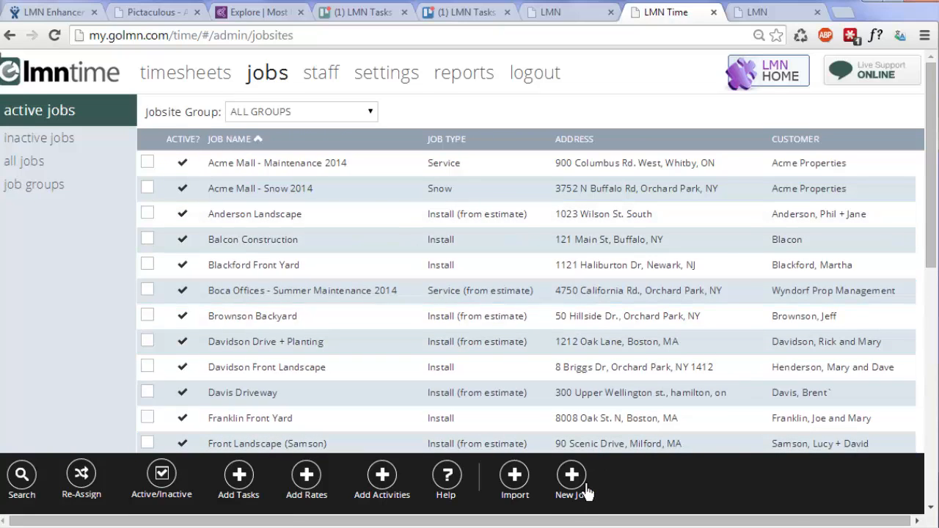
pyautogui.moveTo(539, 487)
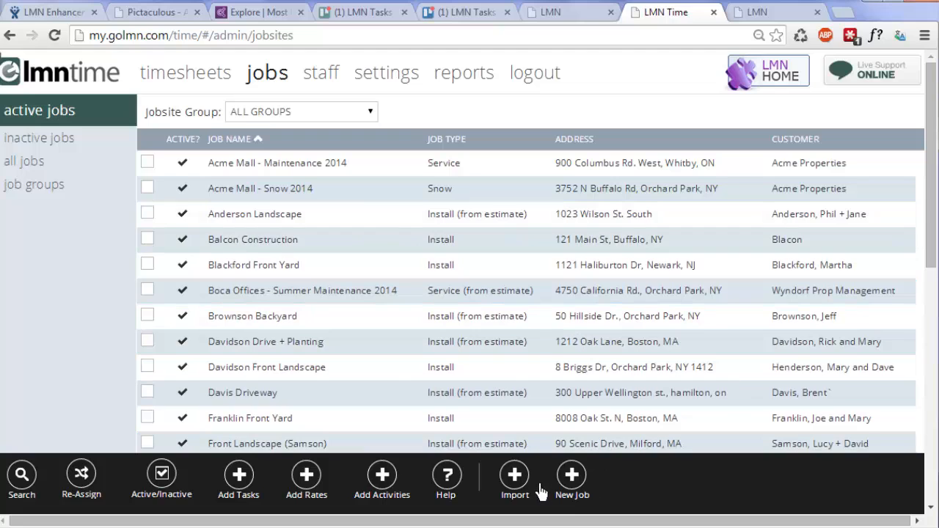
pyautogui.moveTo(528, 484)
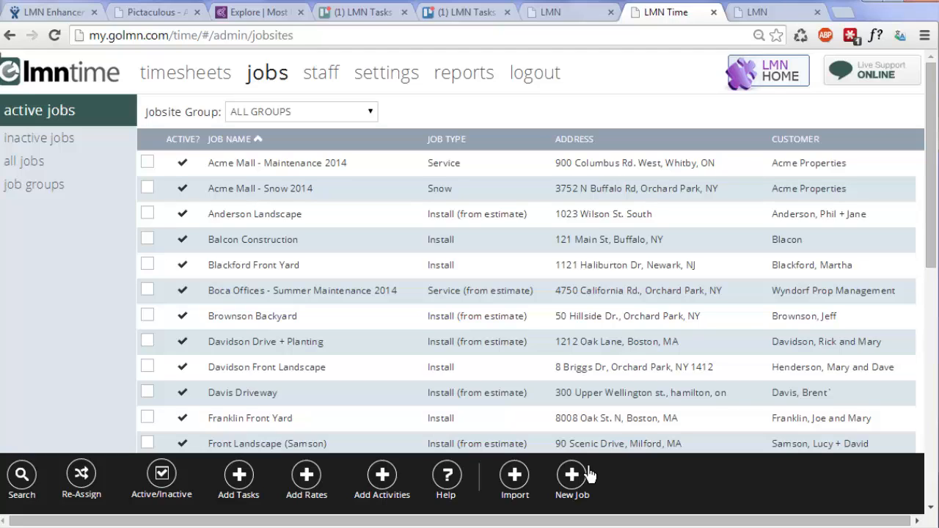
pyautogui.moveTo(535, 492)
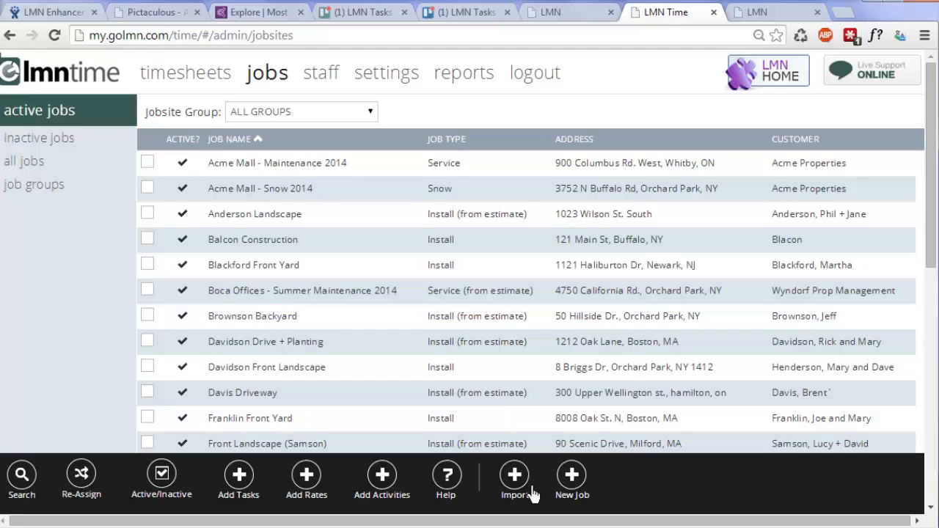
pyautogui.click(513, 481)
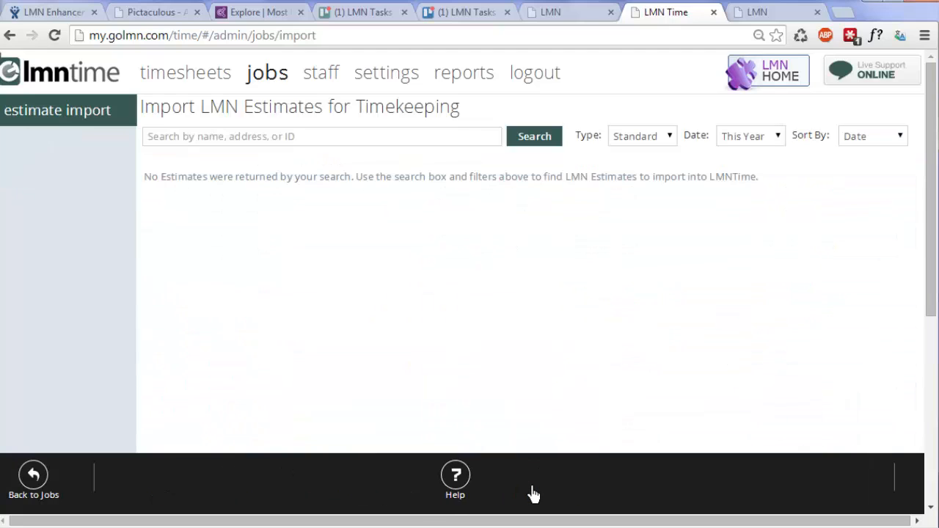
pyautogui.moveTo(534, 136)
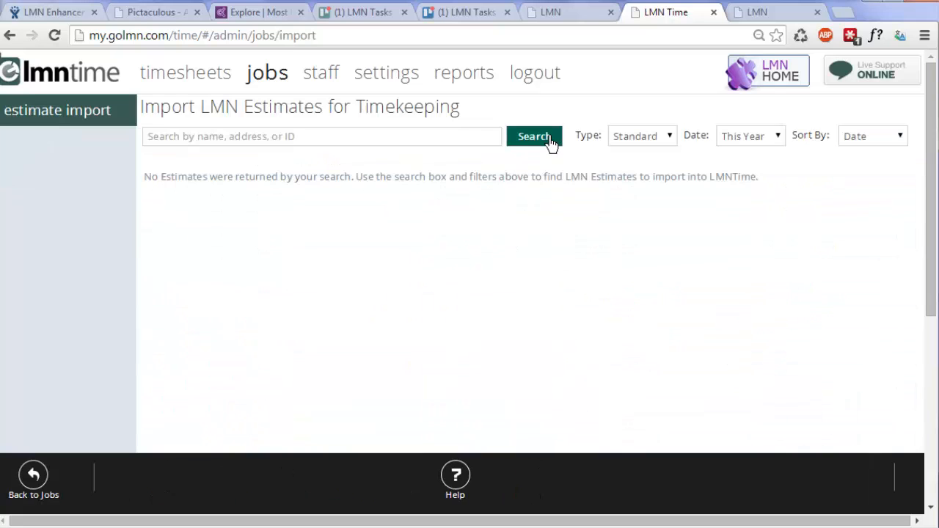
pyautogui.click(534, 135)
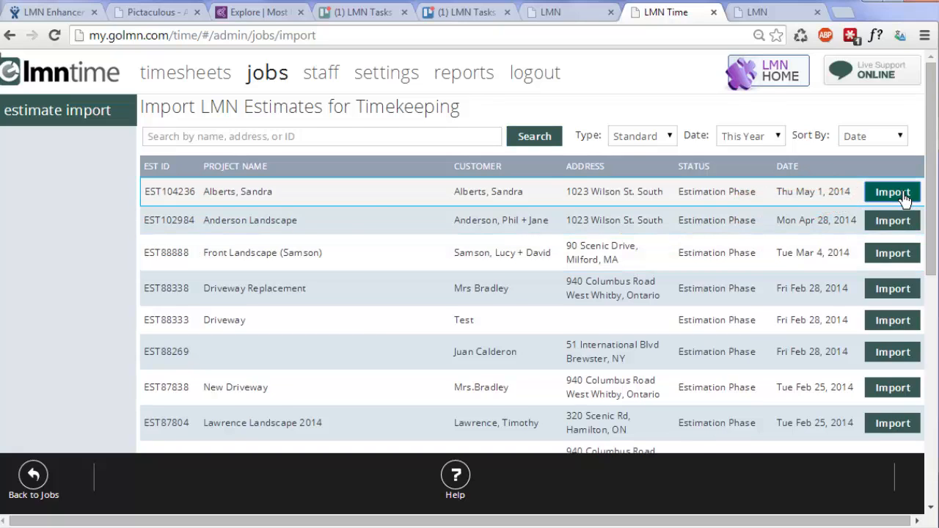
pyautogui.click(892, 191)
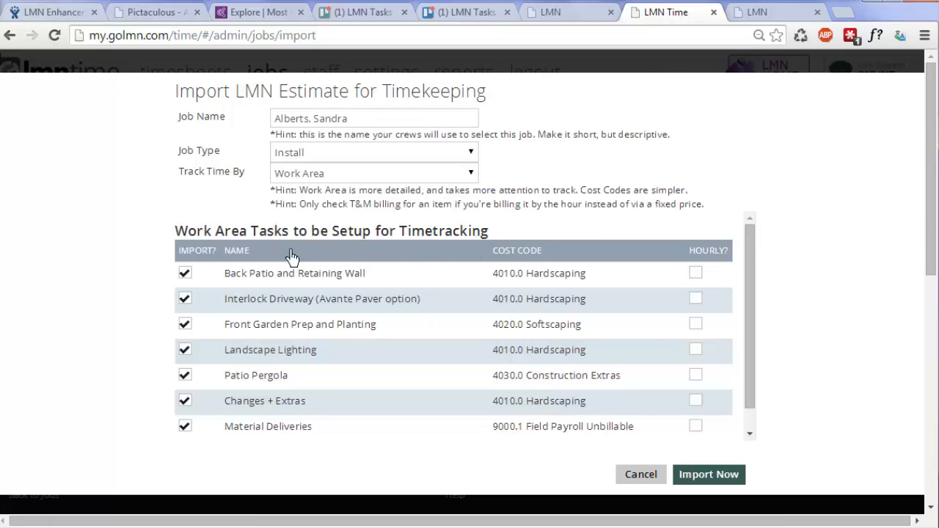
pyautogui.moveTo(130, 381)
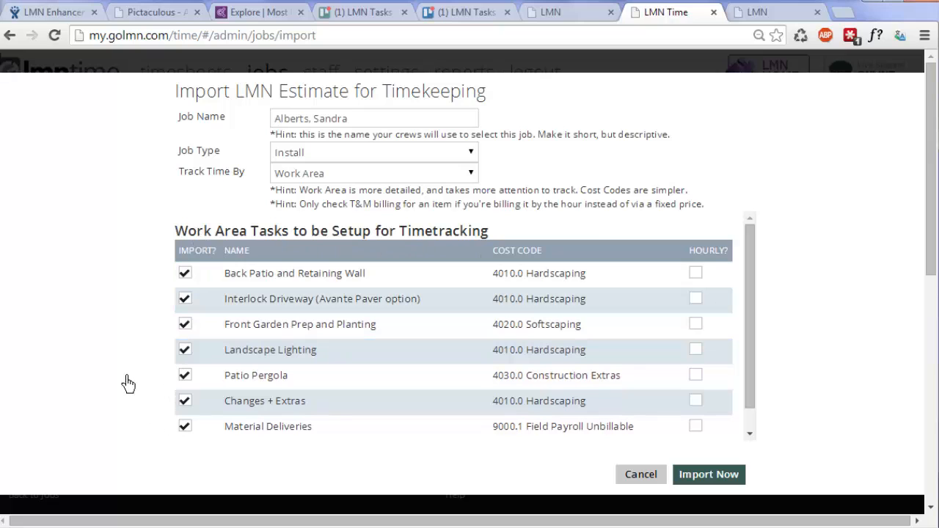
pyautogui.moveTo(114, 369)
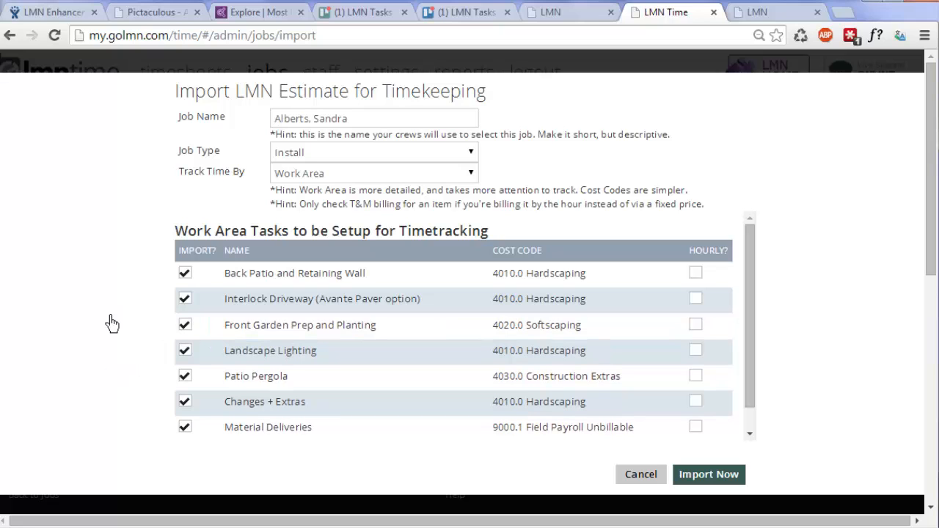
pyautogui.click(185, 402)
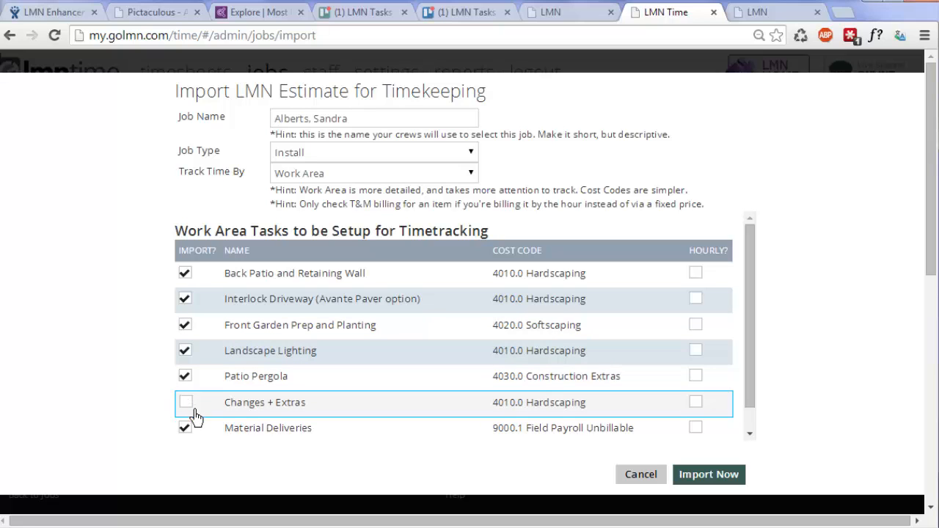
pyautogui.click(185, 402)
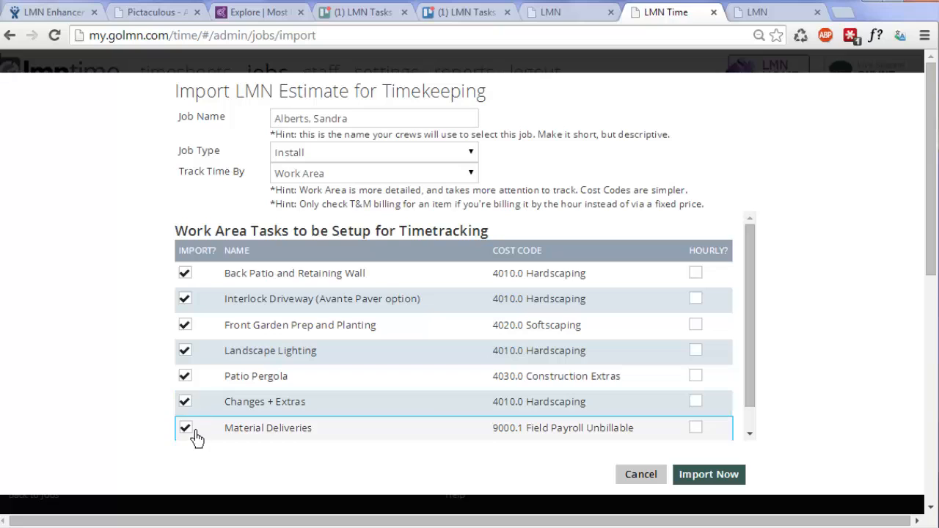
pyautogui.moveTo(129, 415)
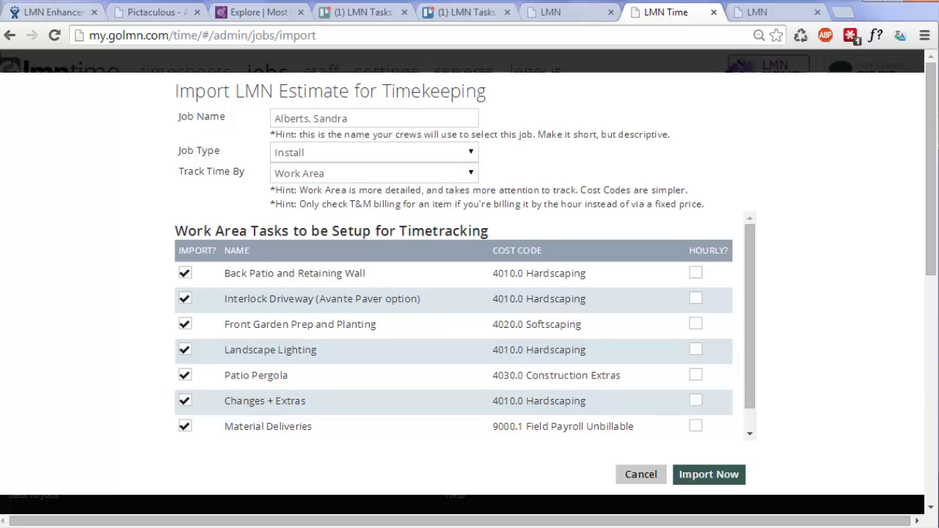
pyautogui.moveTo(877, 349)
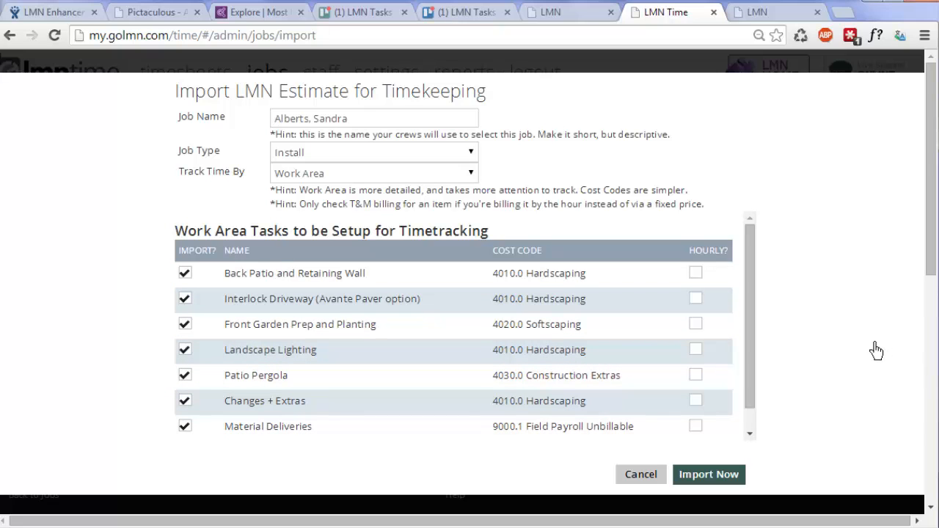
pyautogui.moveTo(823, 360)
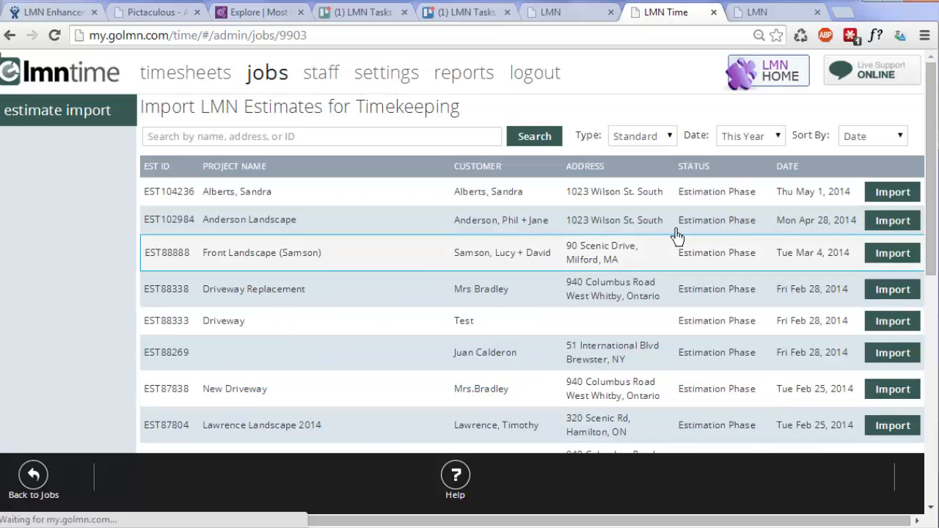
pyautogui.click(892, 191)
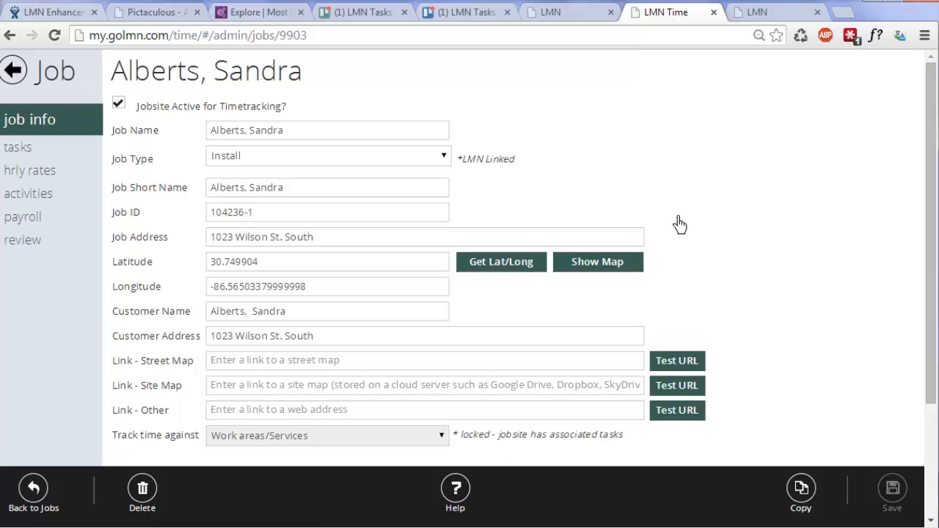
pyautogui.moveTo(674, 220)
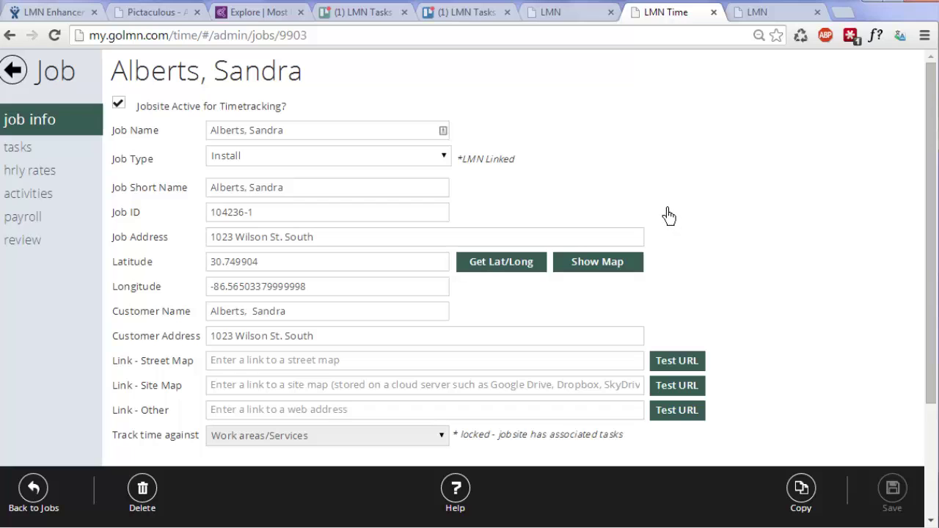
pyautogui.moveTo(32, 161)
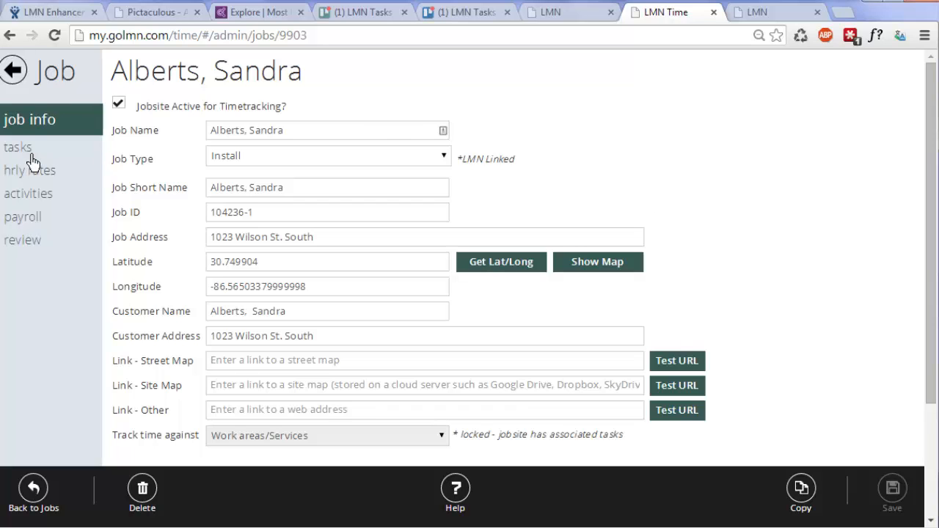
pyautogui.click(18, 147)
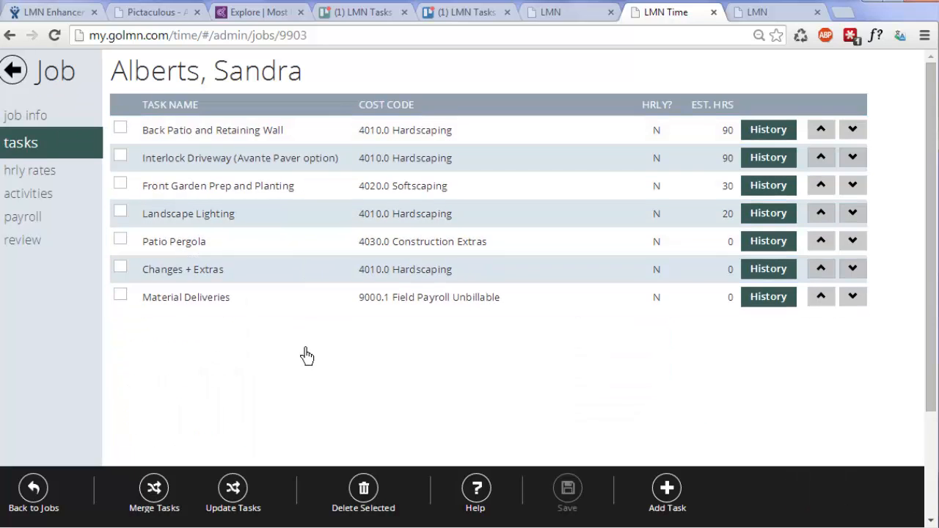
pyautogui.moveTo(502, 340)
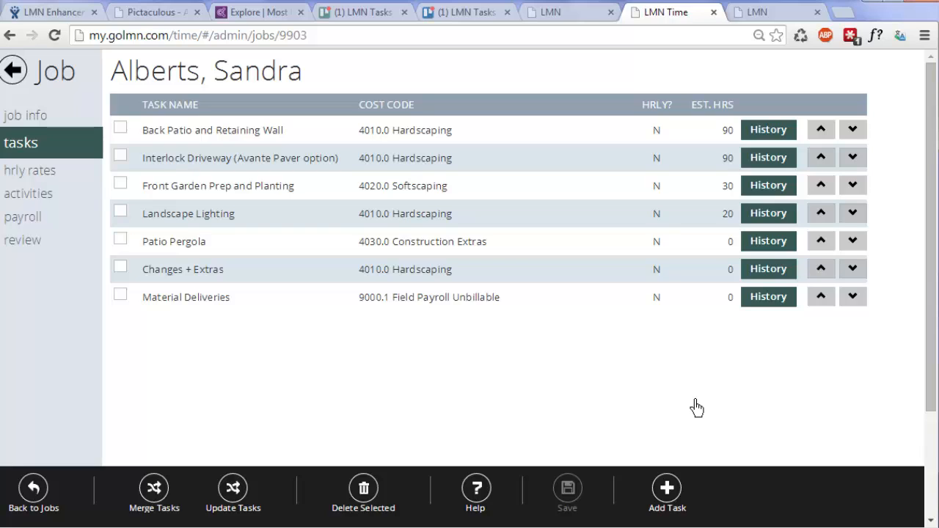
pyautogui.moveTo(730, 380)
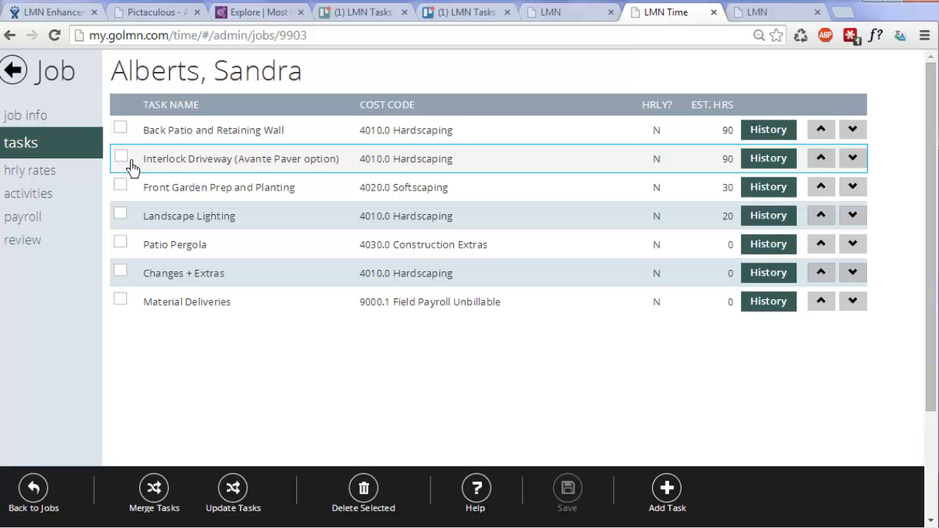
# Step: Merge Interlock Driveway and Back Patio and Retaining Wall into Front Hardscaping at 4010.0 Hardscaping
pyautogui.click(120, 157)
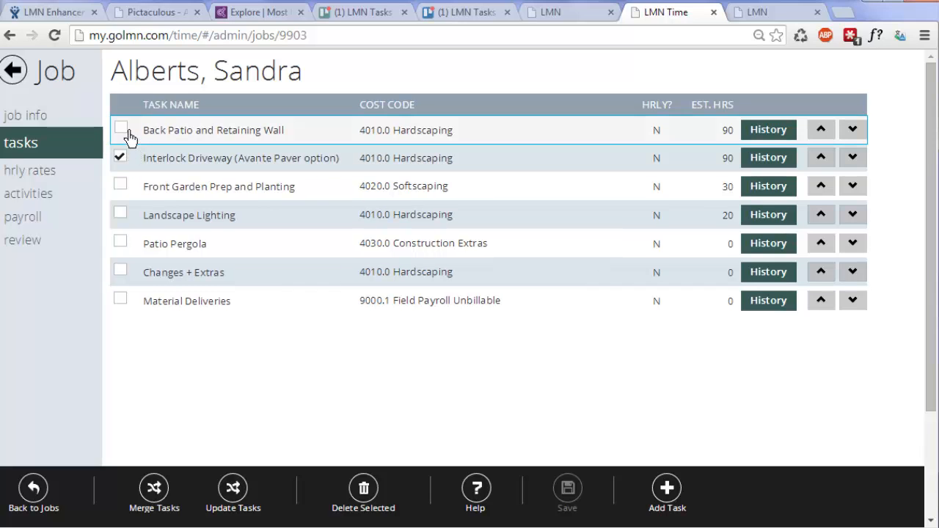
pyautogui.click(154, 495)
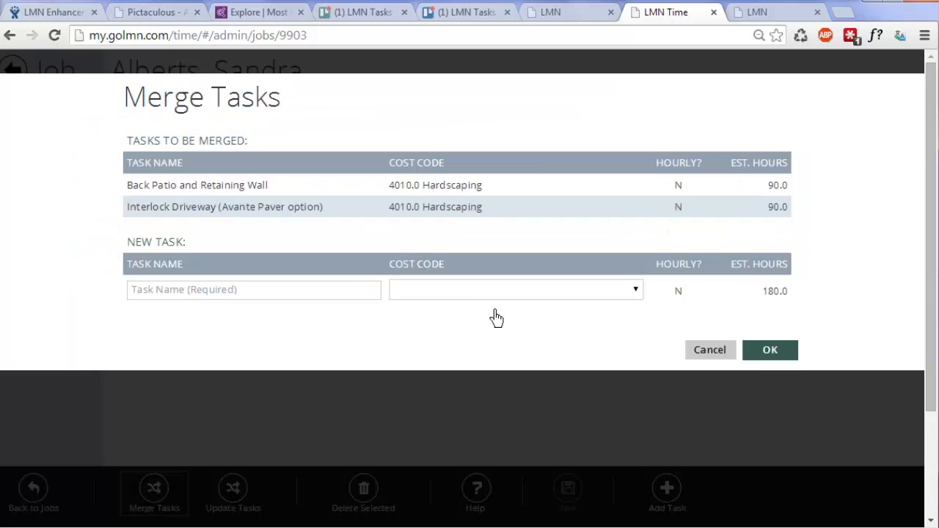
pyautogui.write('Front Hardscaping')
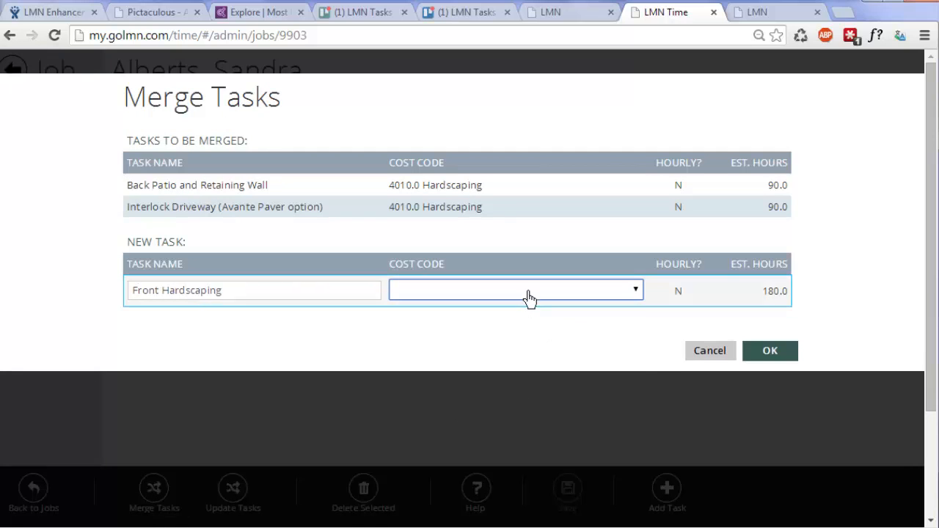
pyautogui.click(515, 290)
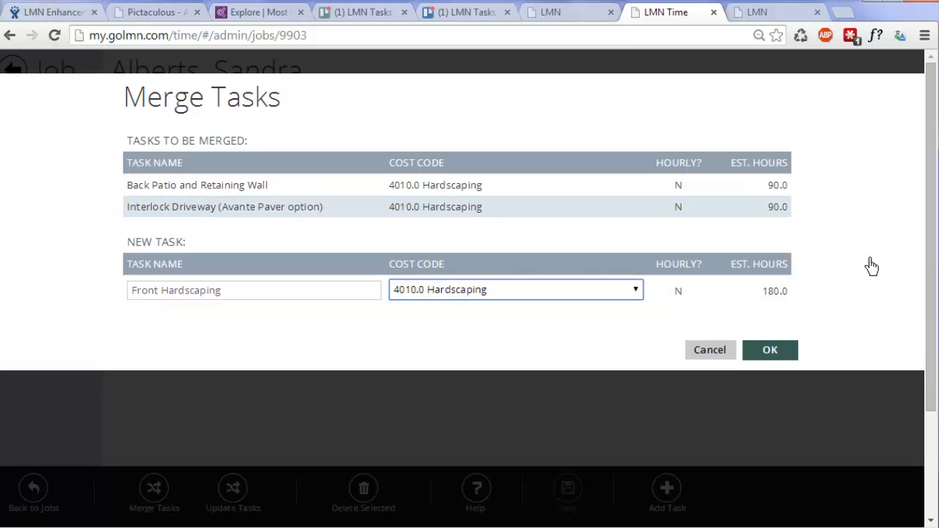
pyautogui.click(769, 349)
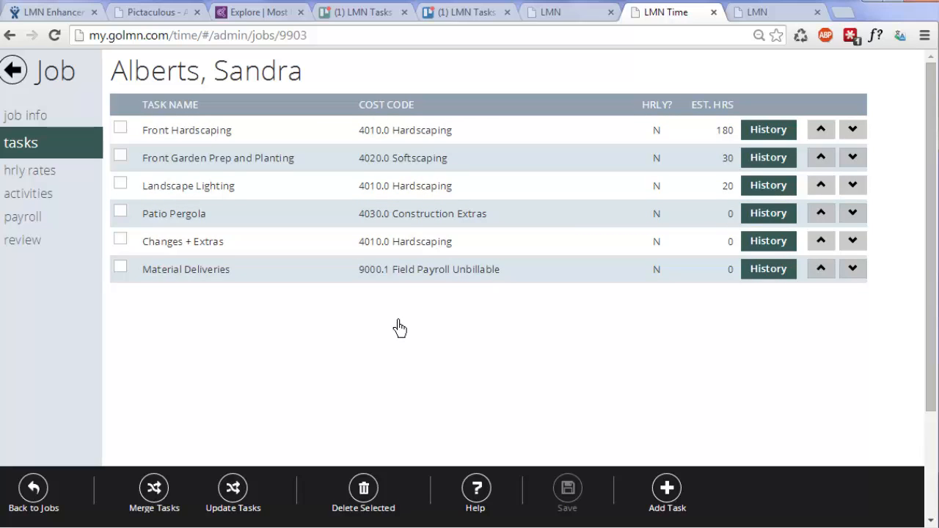
pyautogui.moveTo(434, 302)
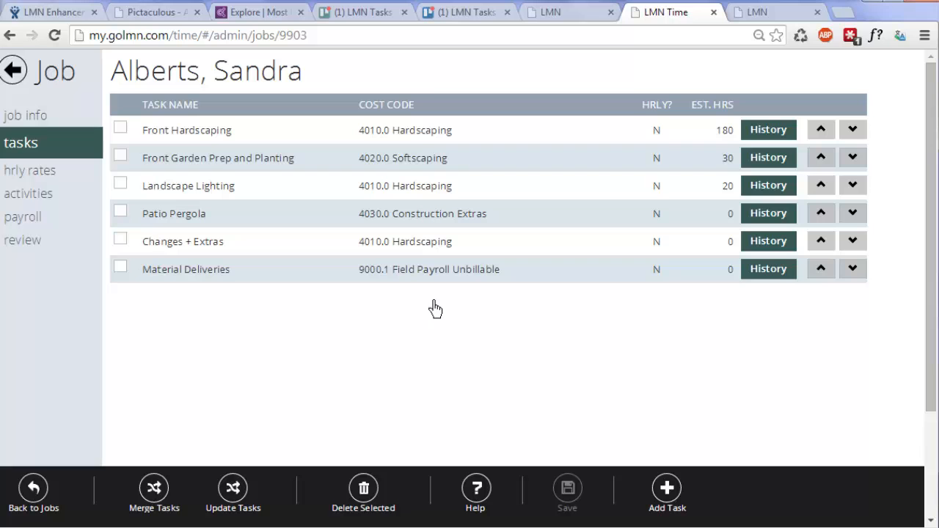
pyautogui.click(13, 71)
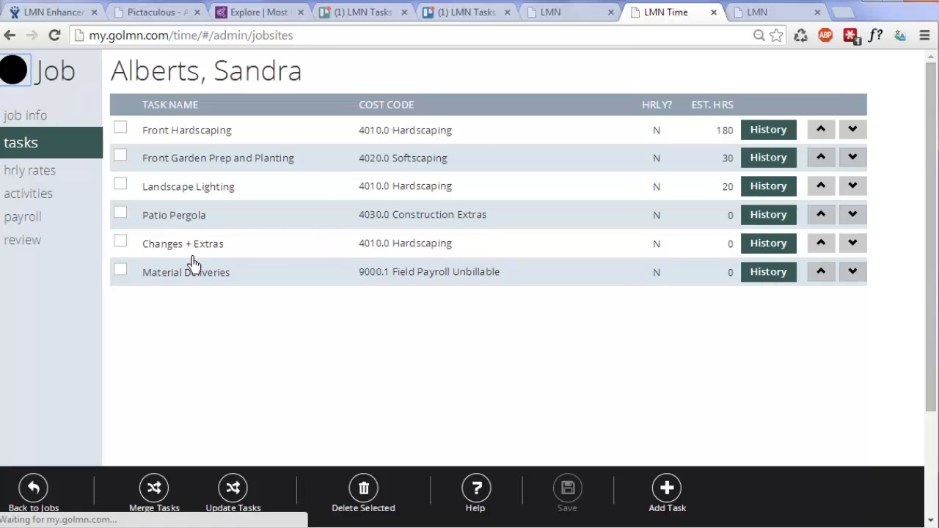
pyautogui.click(33, 493)
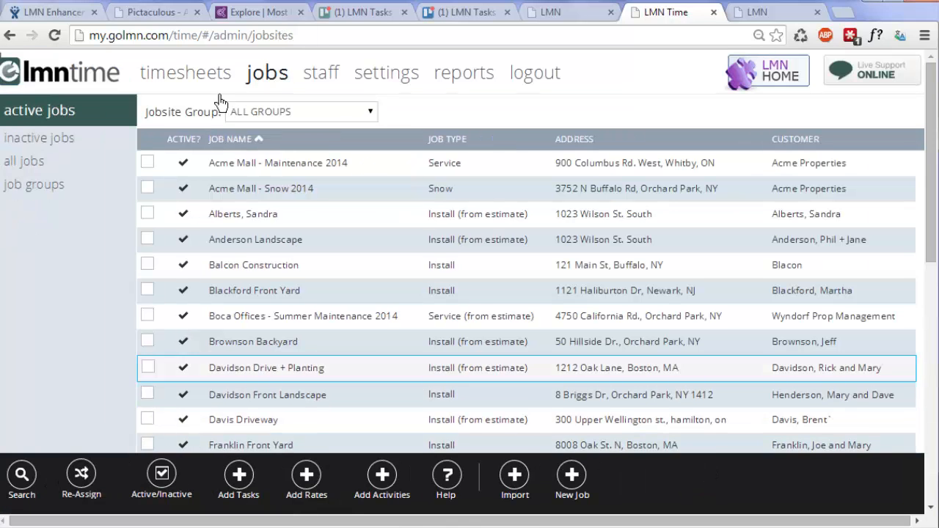
pyautogui.click(185, 72)
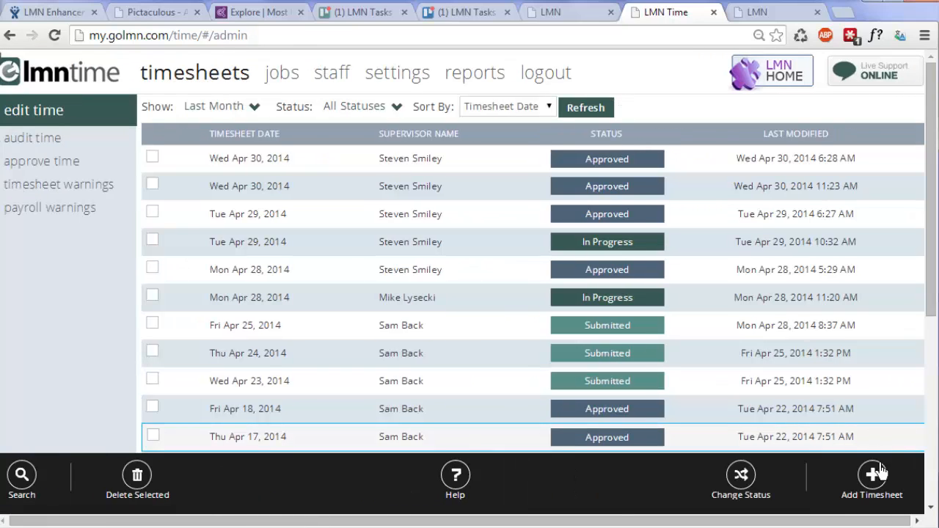
pyautogui.click(871, 481)
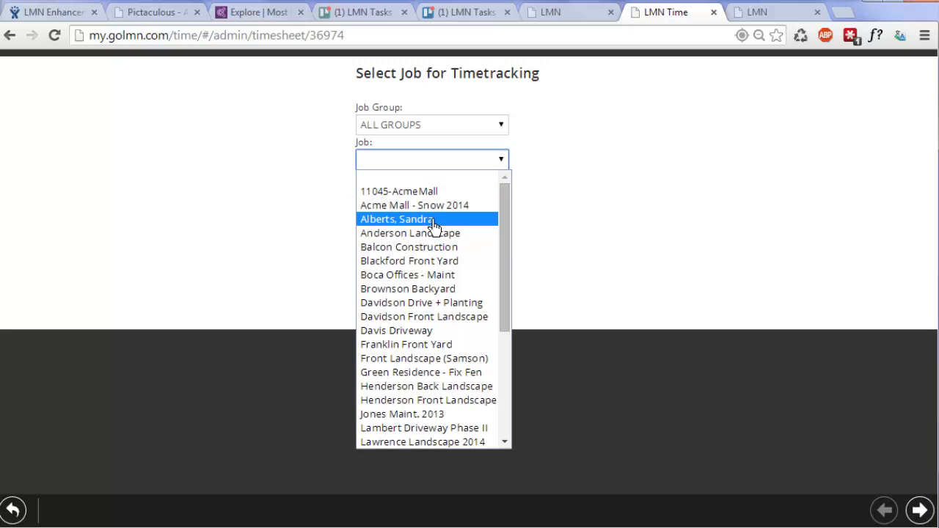
pyautogui.click(428, 218)
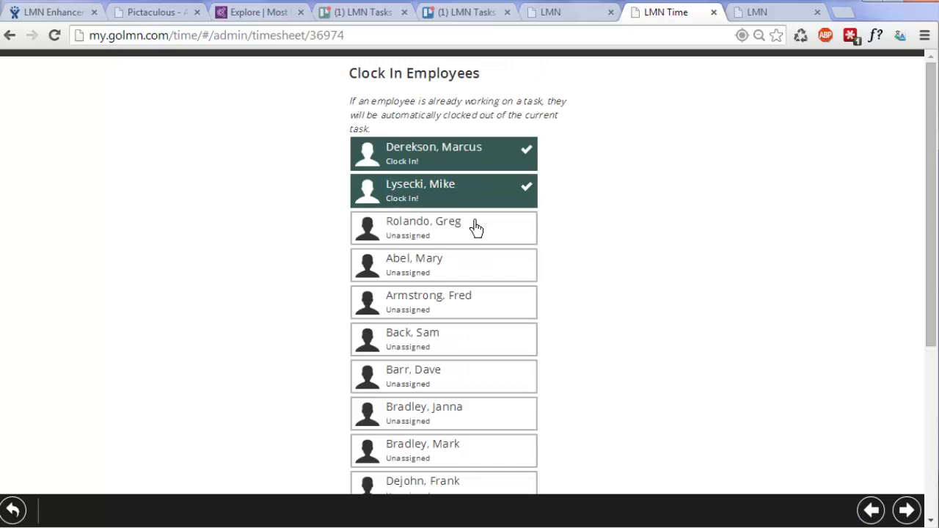
# Step: Clock in four employees and move on to task assignment
pyautogui.click(443, 227)
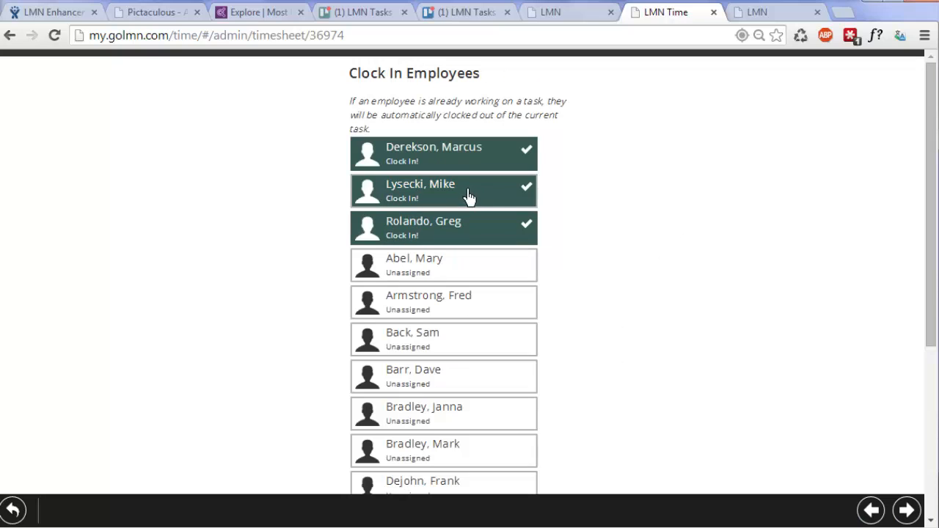
pyautogui.moveTo(566, 240)
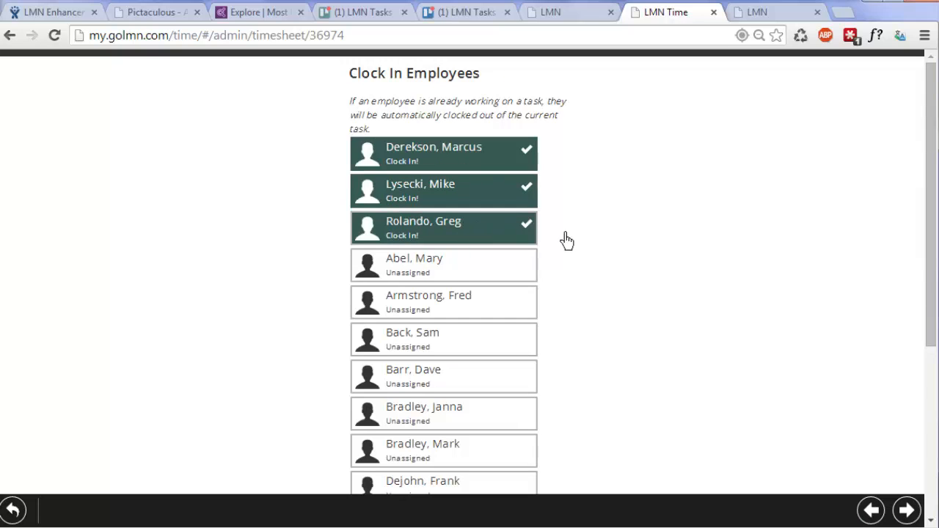
pyautogui.scroll(-3)
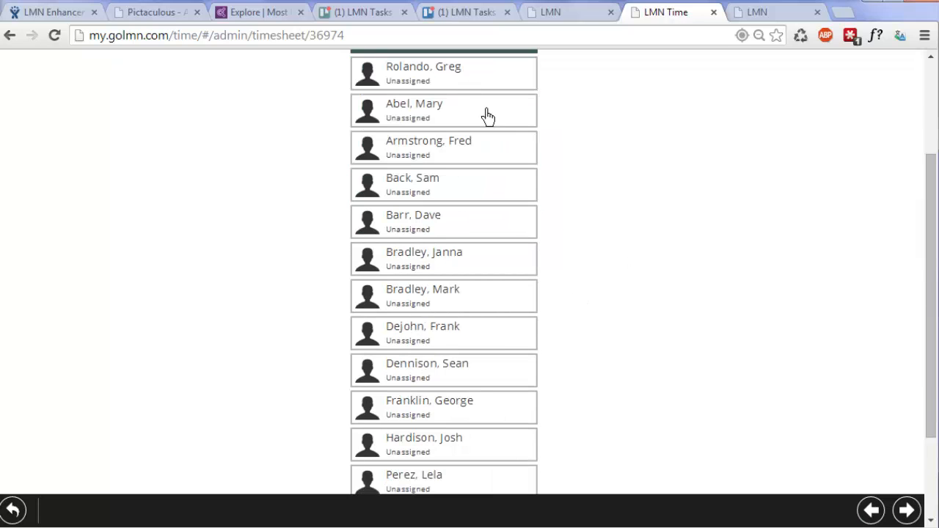
pyautogui.click(443, 443)
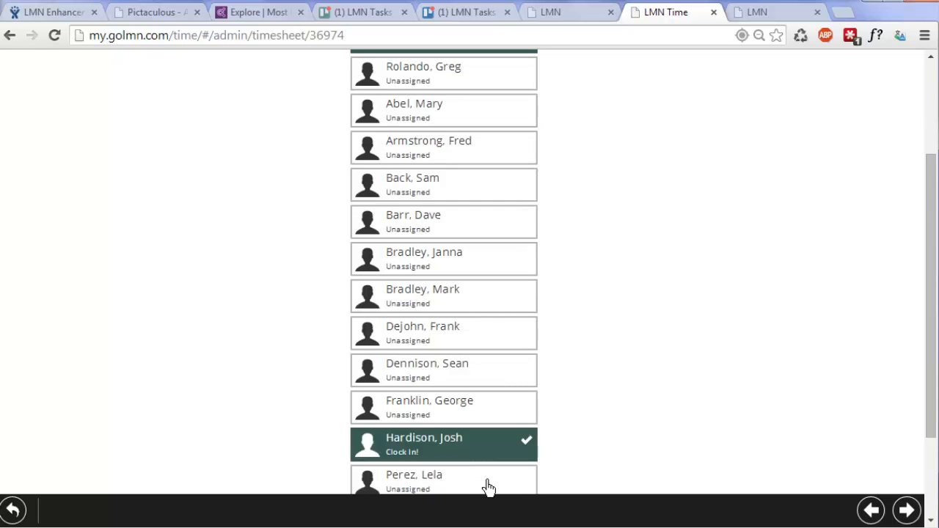
pyautogui.click(443, 482)
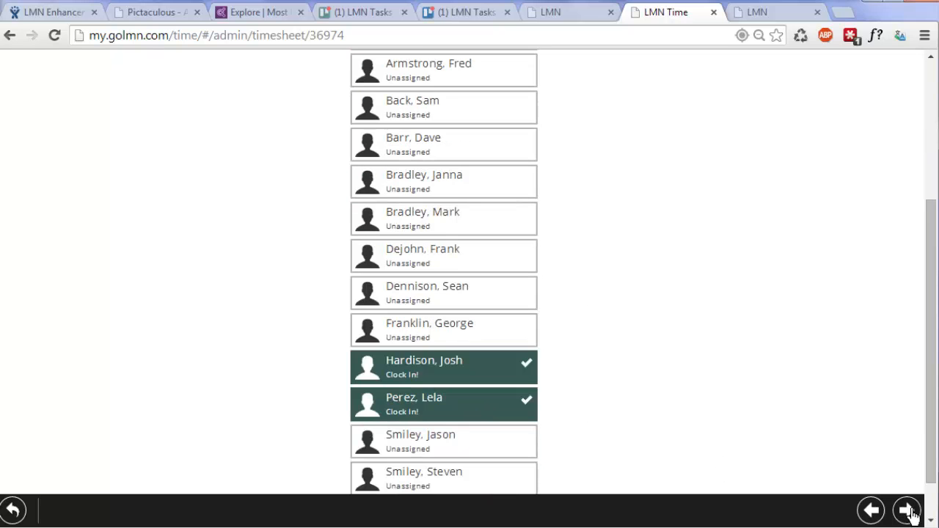
pyautogui.click(910, 511)
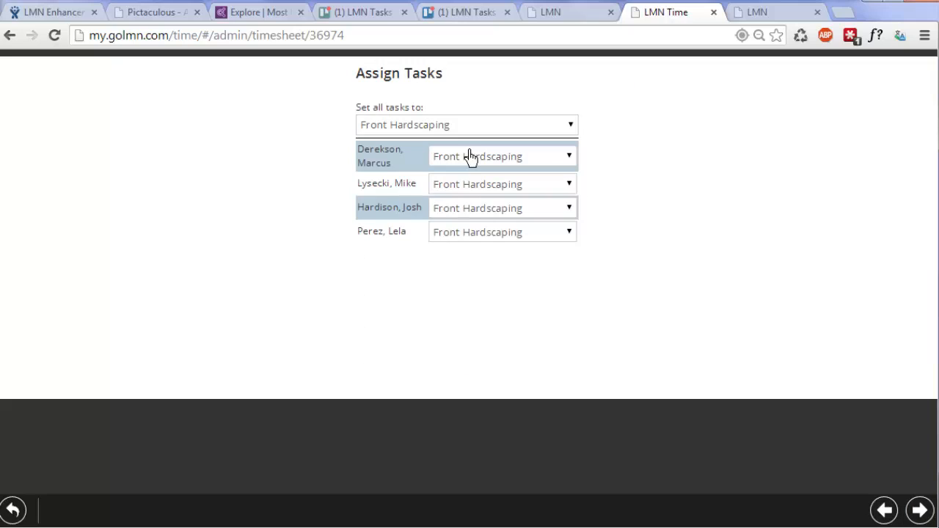
pyautogui.moveTo(455, 257)
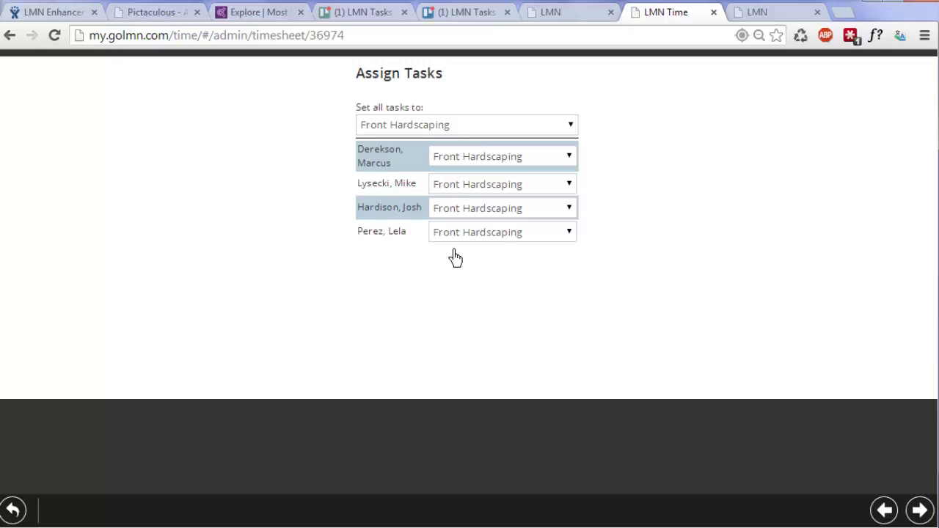
pyautogui.moveTo(510, 251)
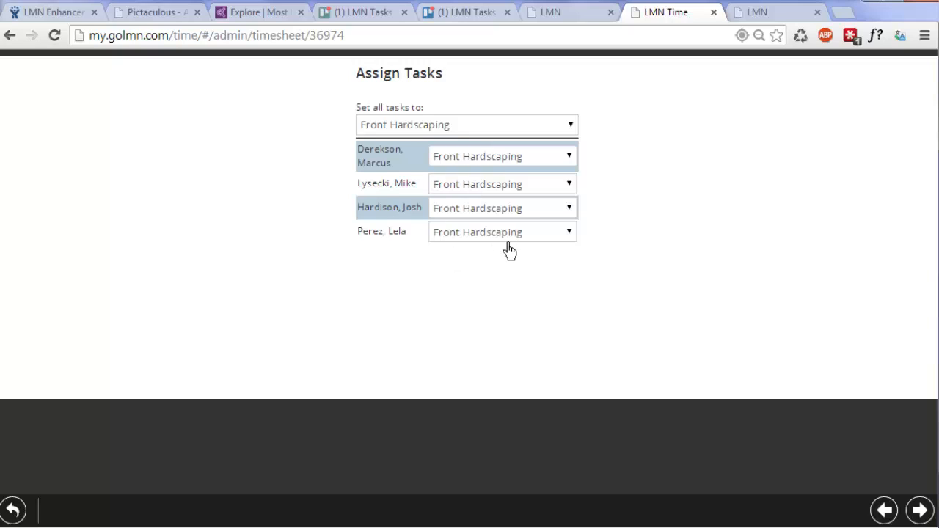
# Step: Put one employee on Front Garden Prep and Planting and another on Landscape Lighting
pyautogui.click(502, 232)
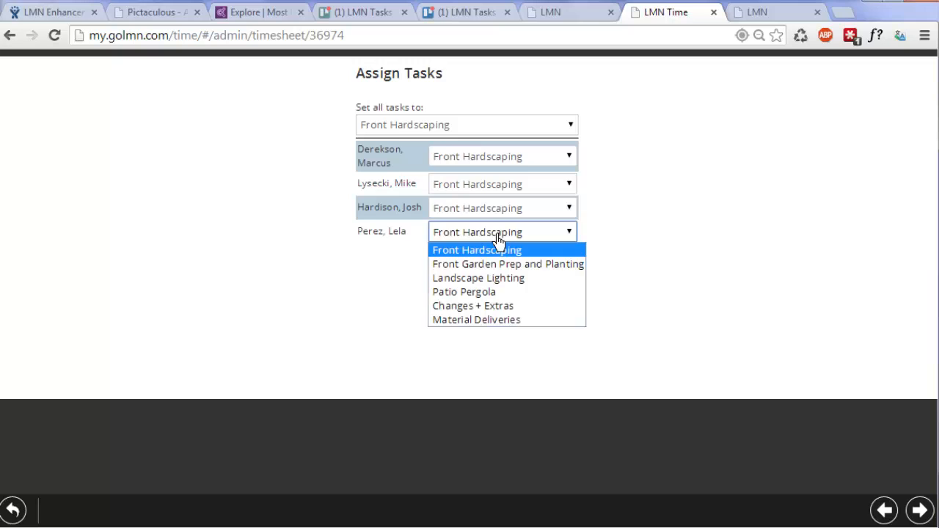
pyautogui.moveTo(496, 264)
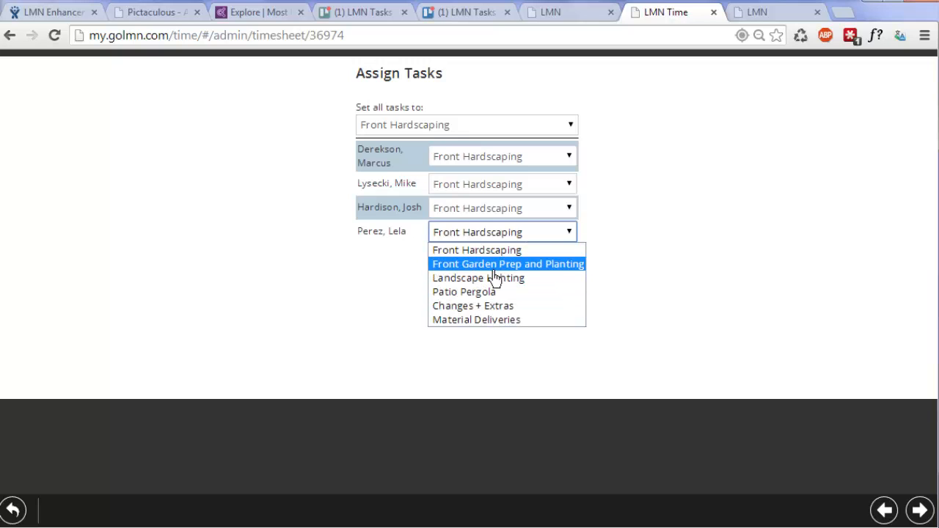
pyautogui.click(502, 208)
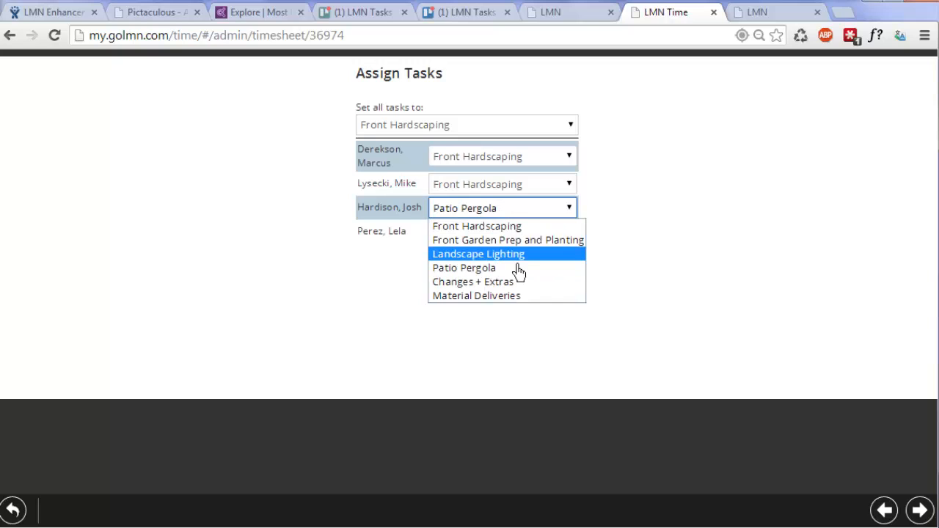
pyautogui.click(478, 253)
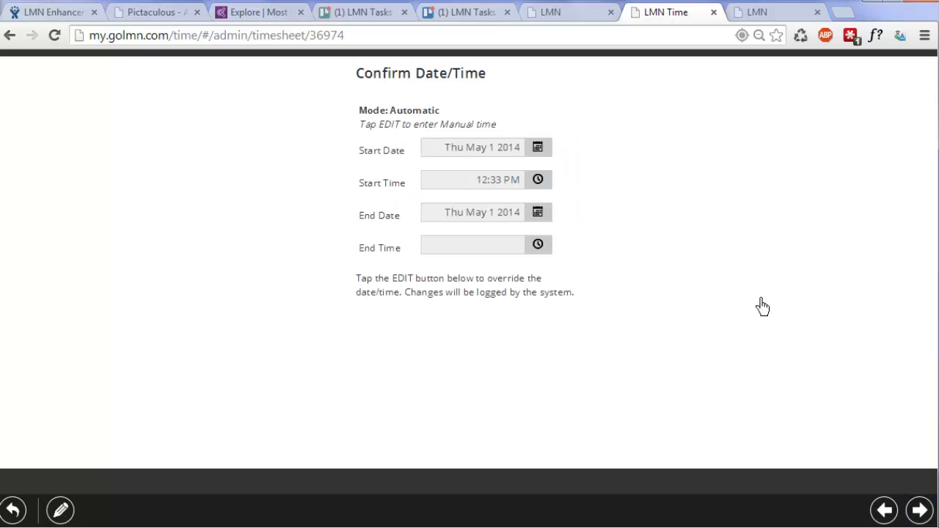
pyautogui.moveTo(129, 468)
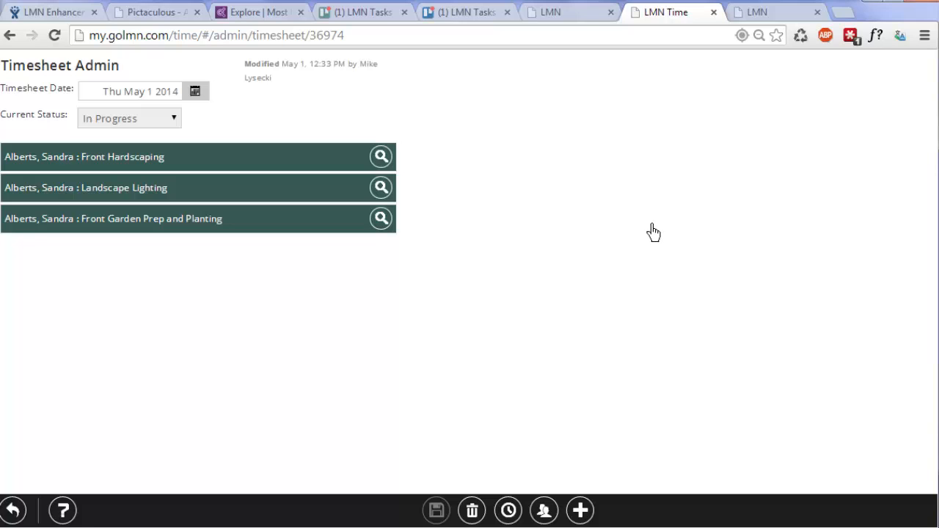
pyautogui.moveTo(584, 437)
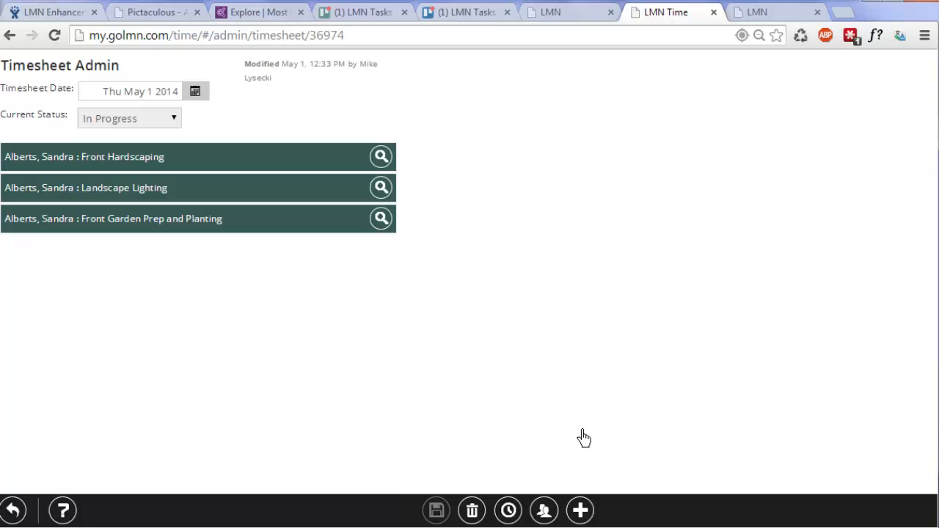
pyautogui.moveTo(462, 391)
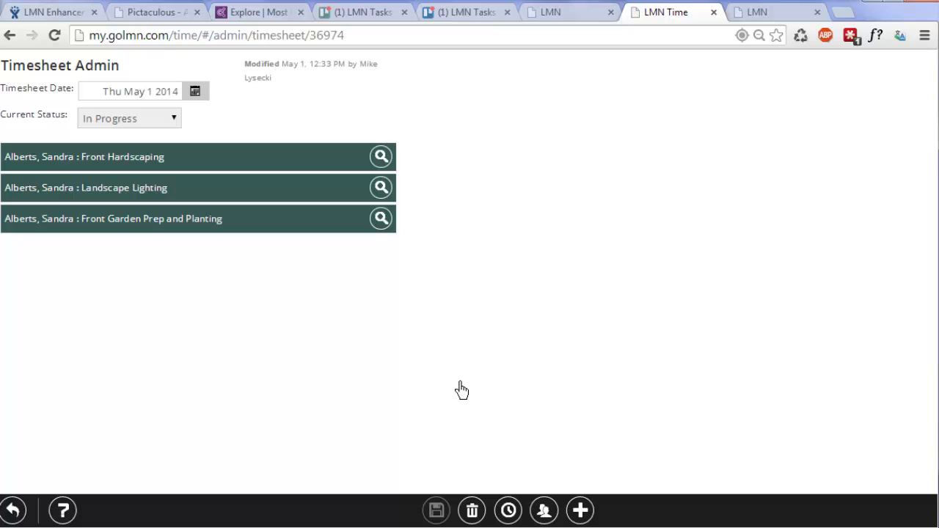
pyautogui.moveTo(521, 388)
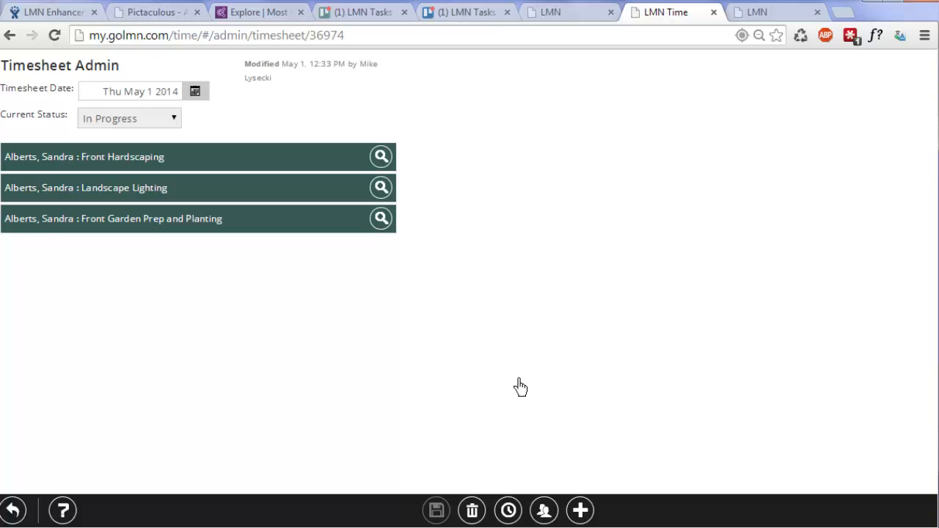
pyautogui.click(267, 72)
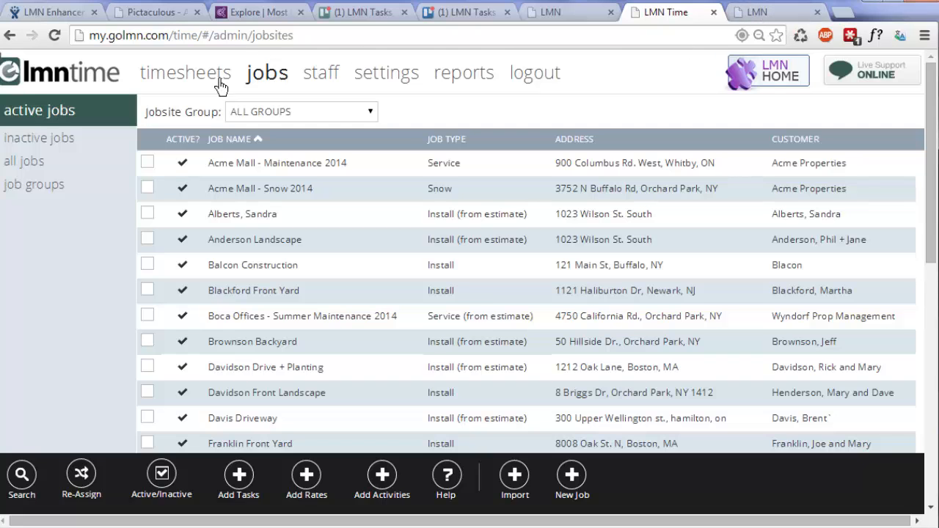
pyautogui.click(185, 71)
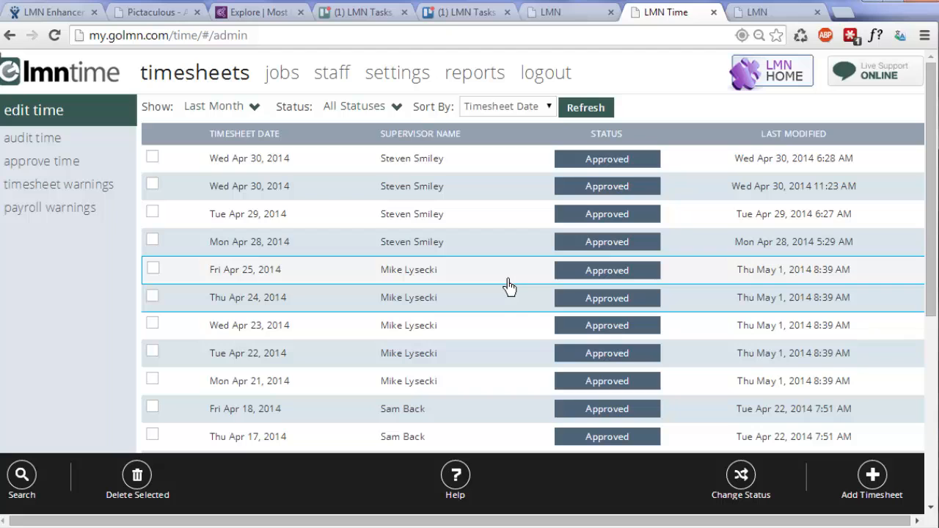
pyautogui.click(282, 72)
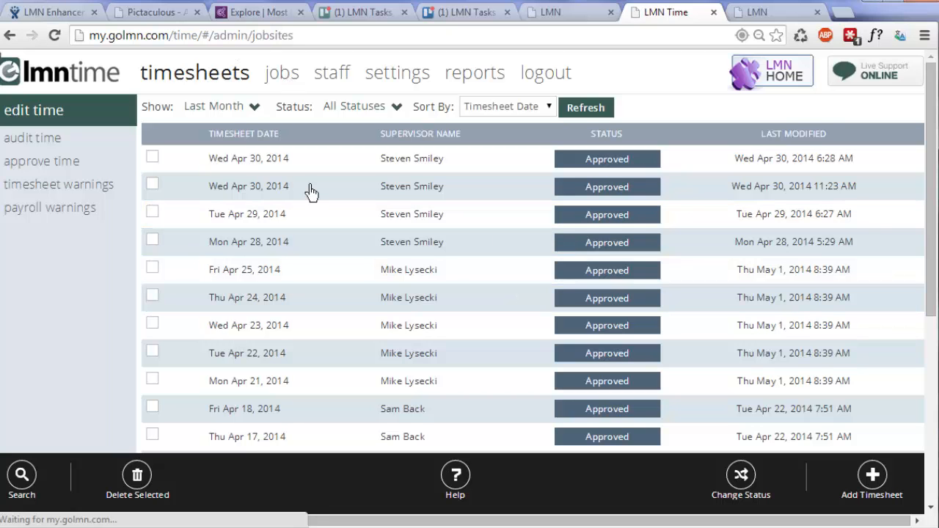
pyautogui.click(282, 72)
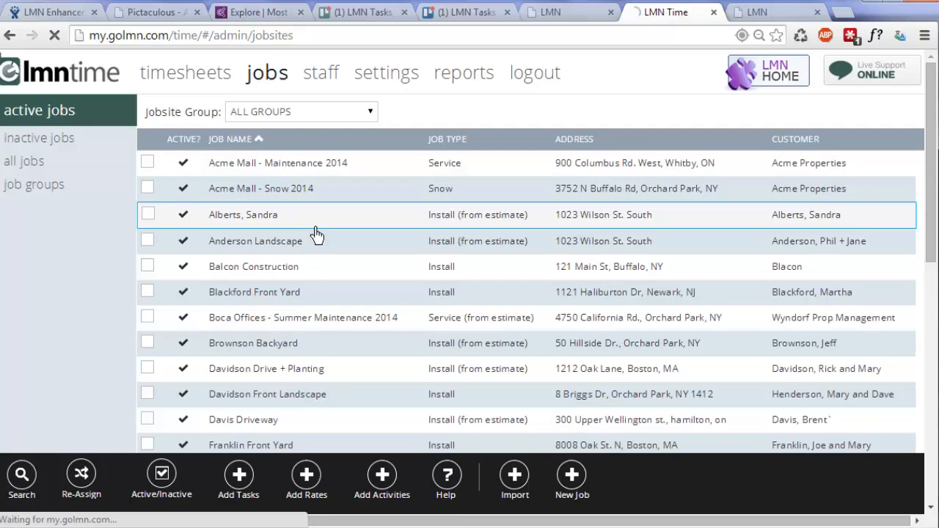
pyautogui.click(243, 214)
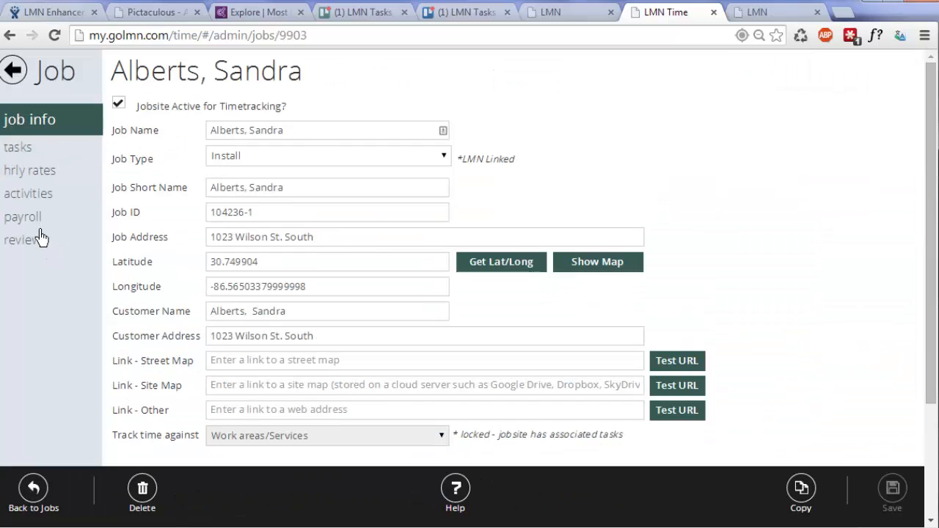
pyautogui.click(25, 235)
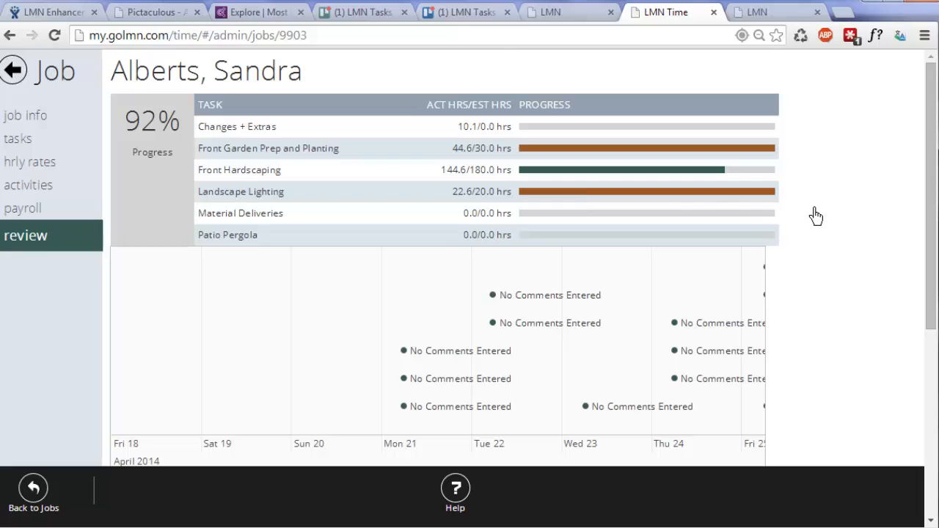
pyautogui.scroll(-3)
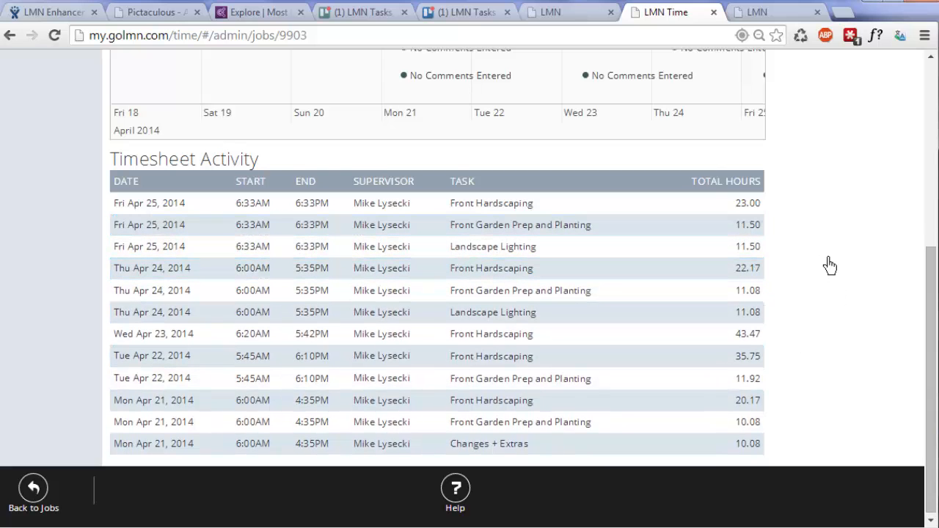
pyautogui.scroll(3)
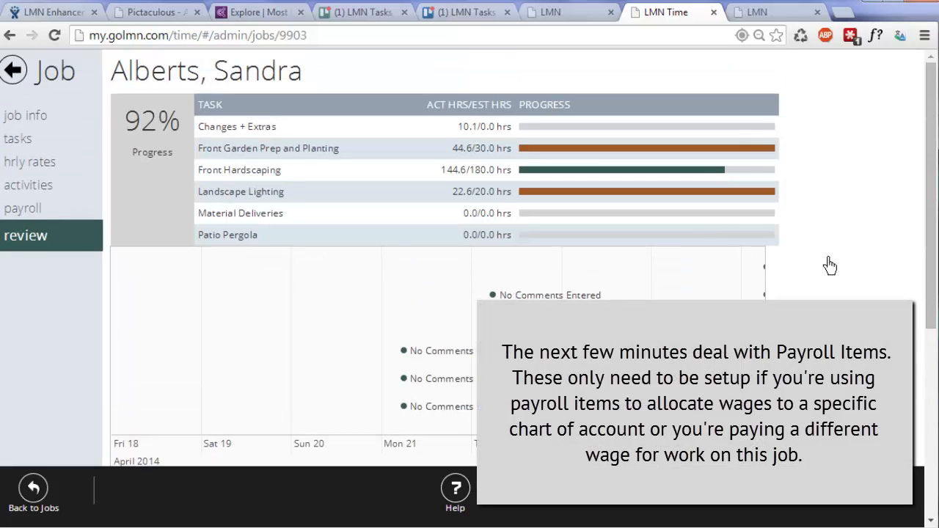
pyautogui.moveTo(24, 209)
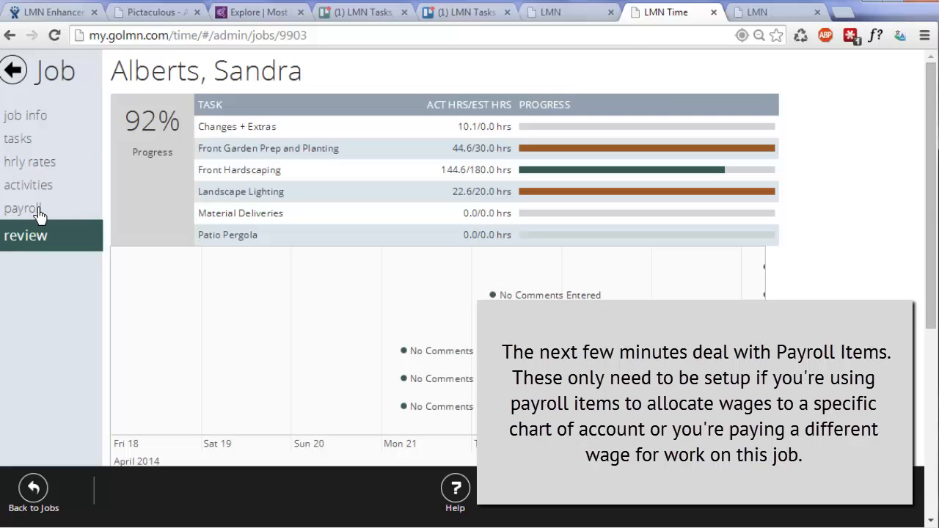
pyautogui.click(24, 209)
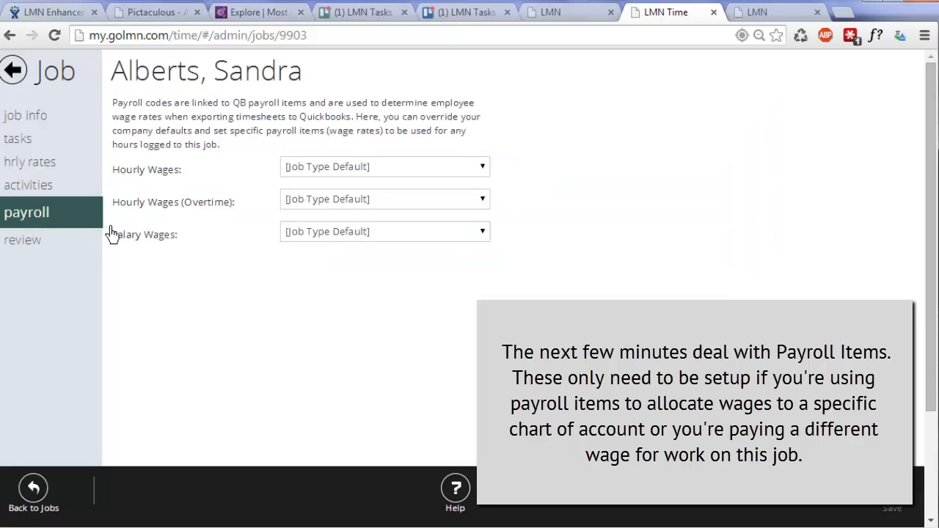
pyautogui.moveTo(94, 232)
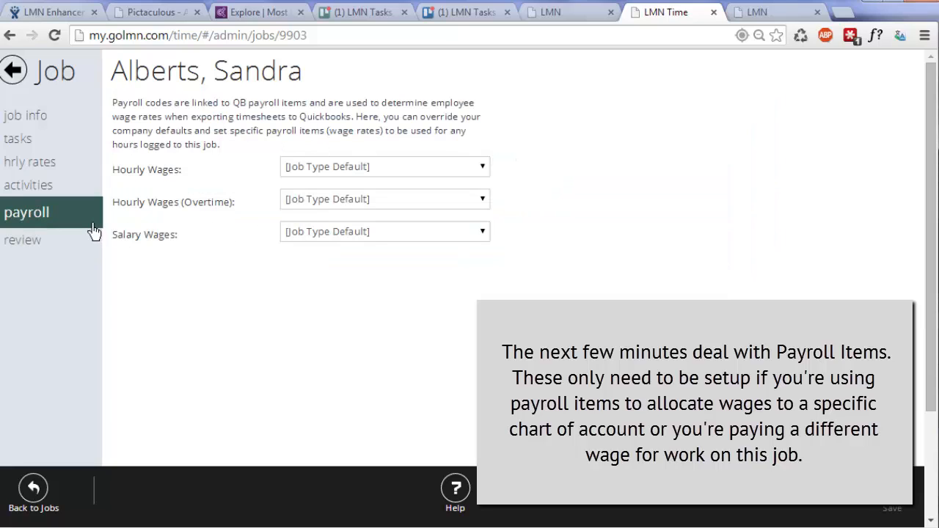
pyautogui.moveTo(191, 223)
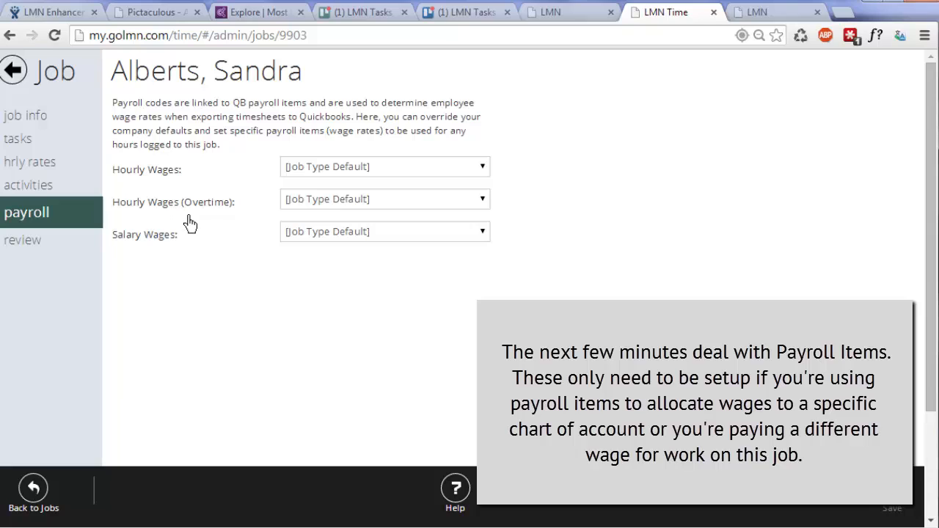
pyautogui.moveTo(367, 179)
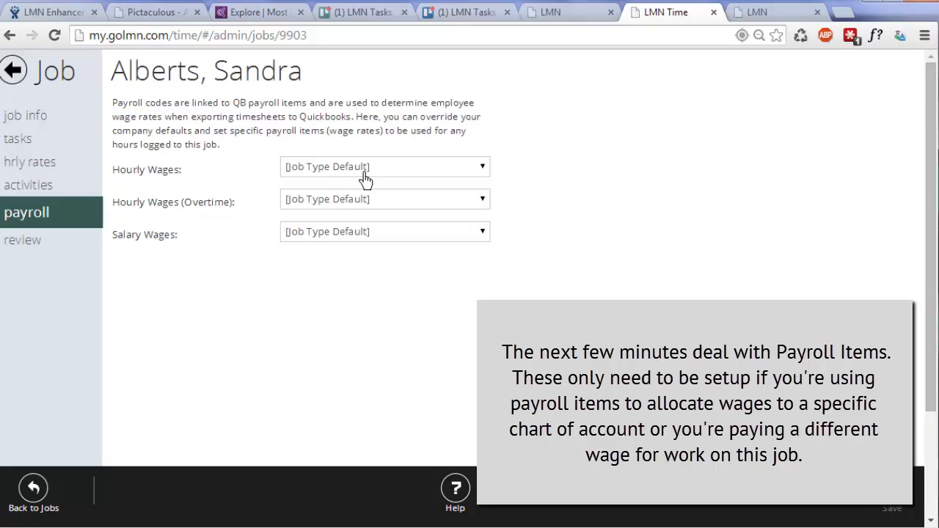
pyautogui.moveTo(355, 214)
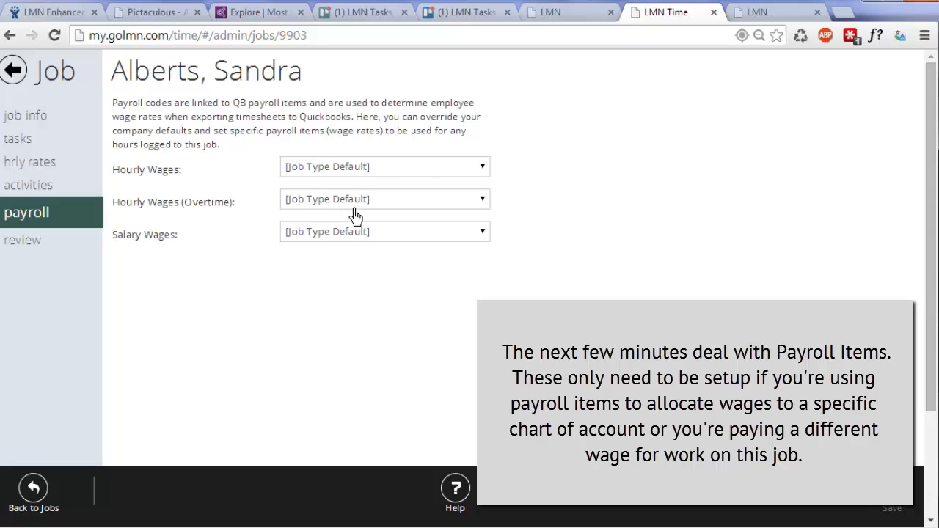
pyautogui.moveTo(388, 170)
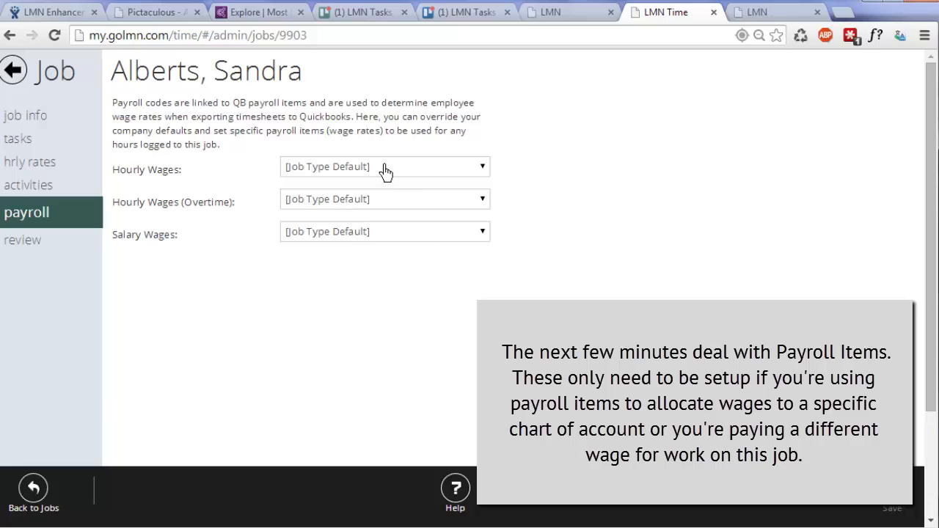
pyautogui.click(384, 167)
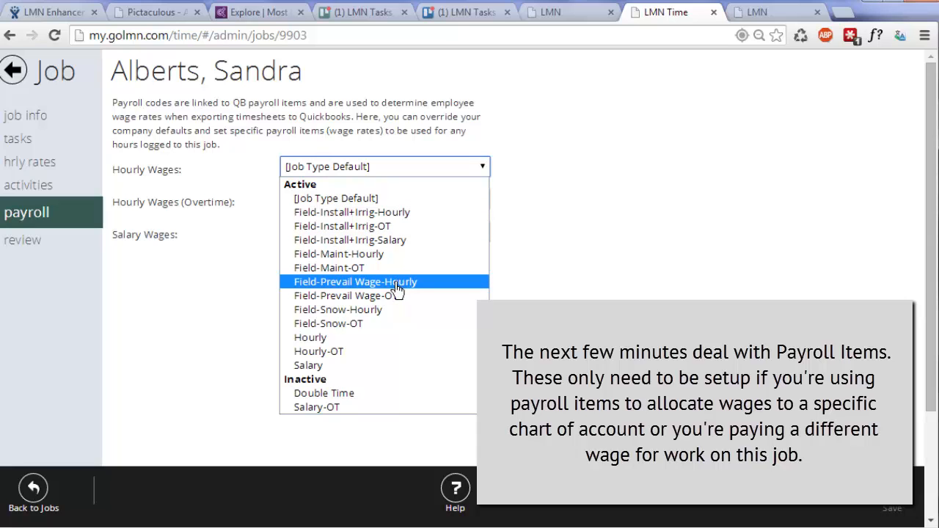
pyautogui.moveTo(641, 274)
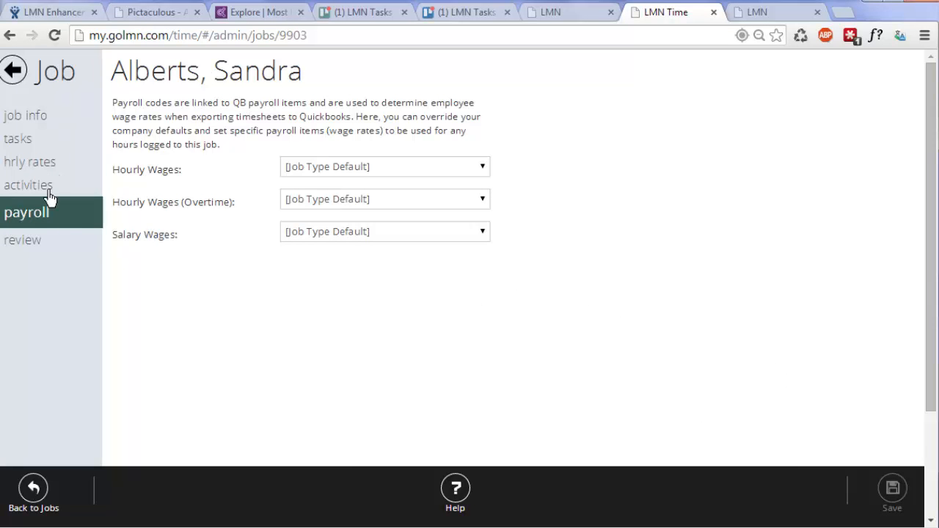
pyautogui.moveTo(413, 158)
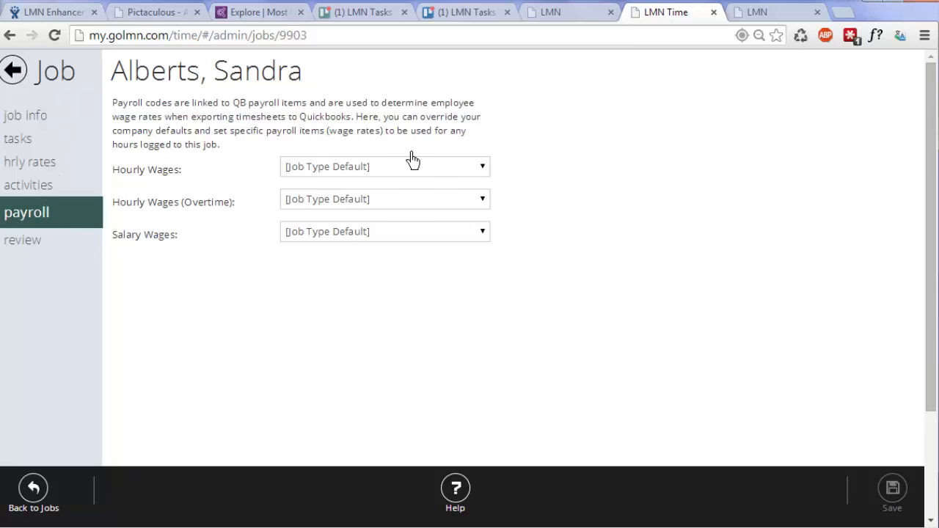
pyautogui.moveTo(406, 254)
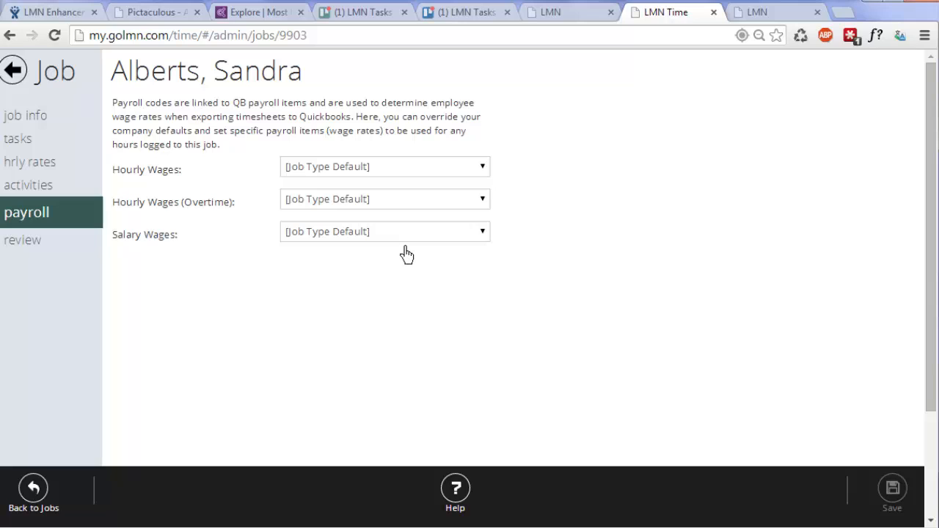
pyautogui.moveTo(391, 323)
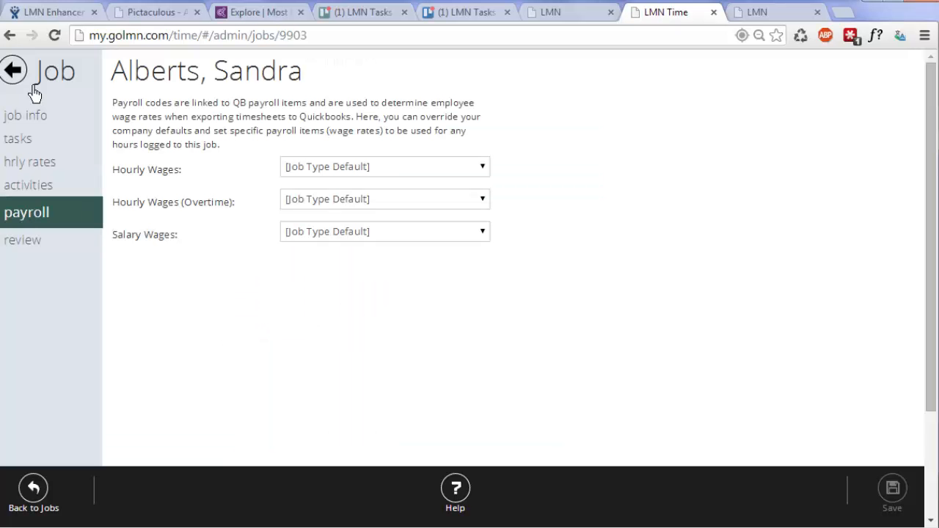
# Step: In Settings > Job Types, review the Install job type's default payroll codes and cancel
pyautogui.click(32, 491)
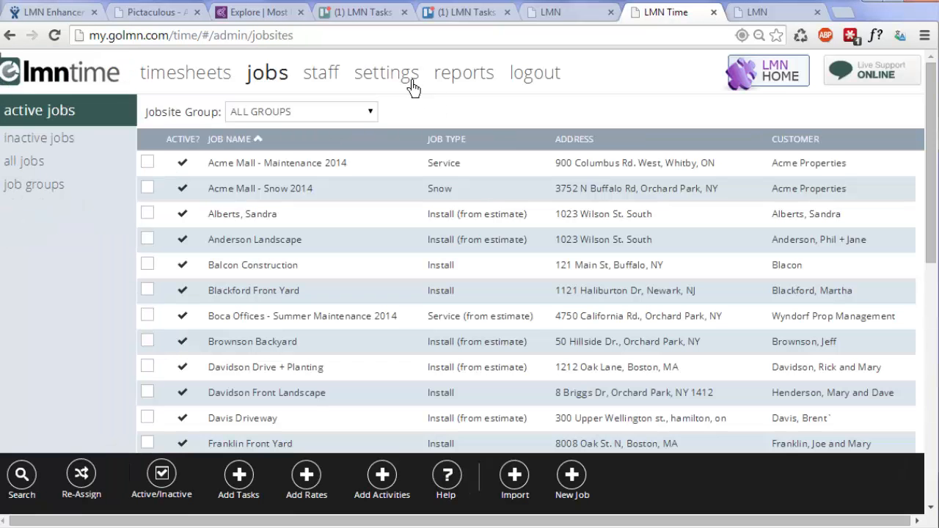
pyautogui.click(386, 72)
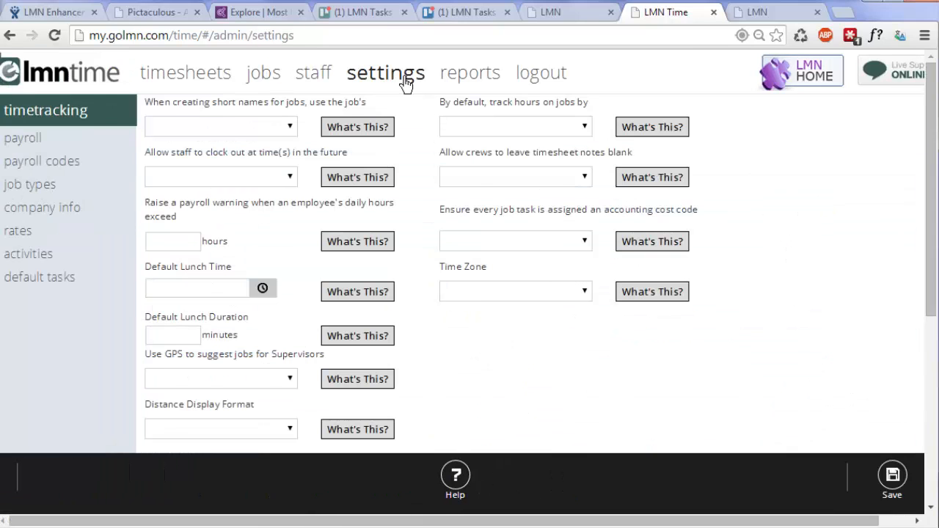
pyautogui.click(29, 185)
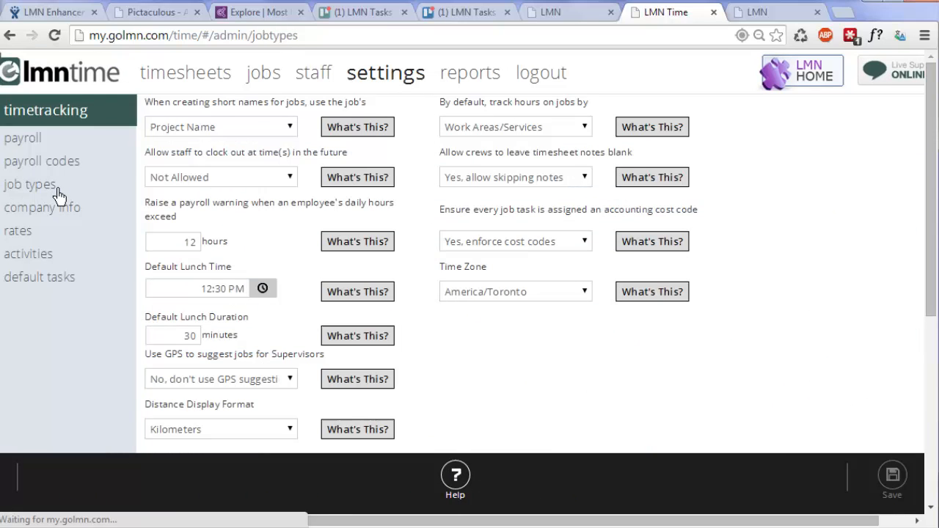
pyautogui.click(30, 185)
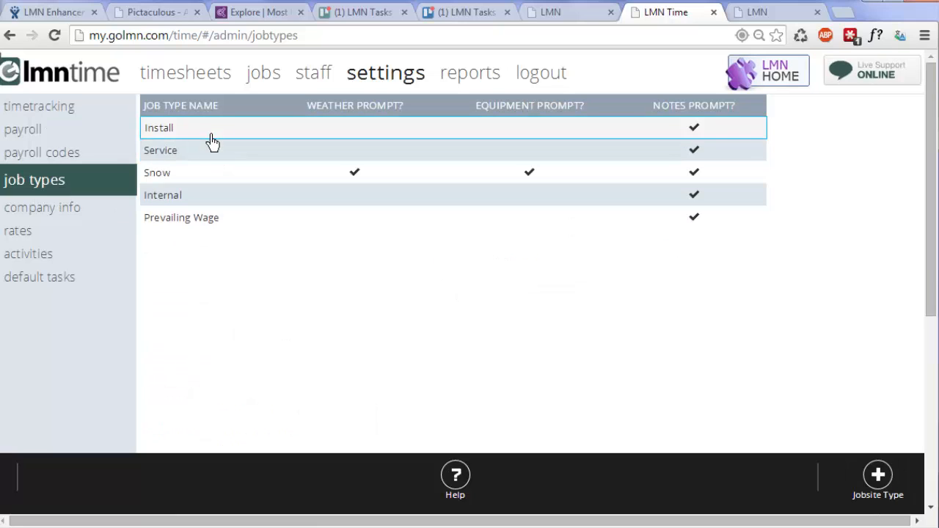
pyautogui.click(159, 126)
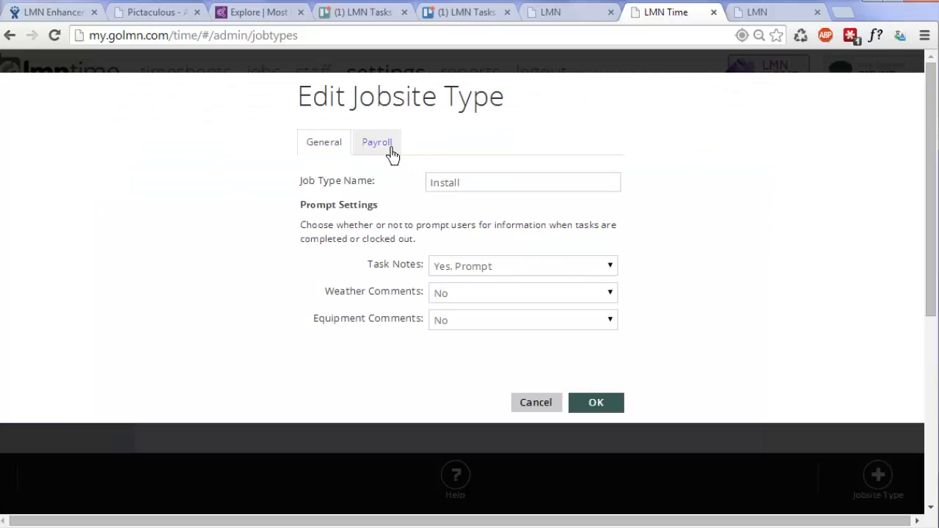
pyautogui.click(375, 140)
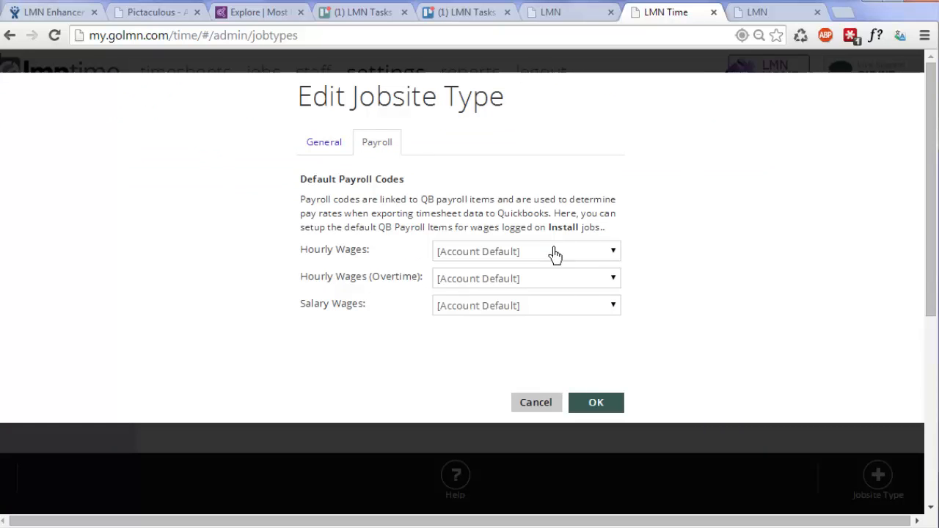
pyautogui.moveTo(434, 360)
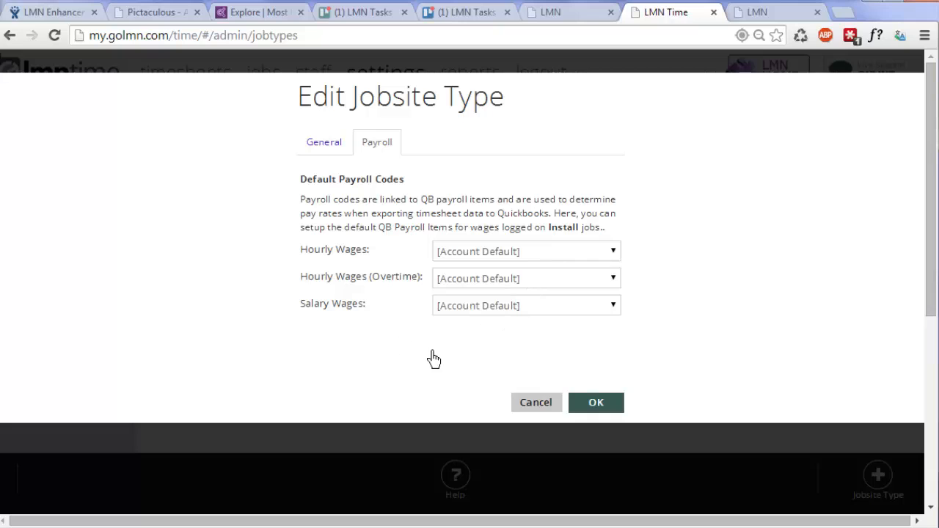
pyautogui.click(525, 251)
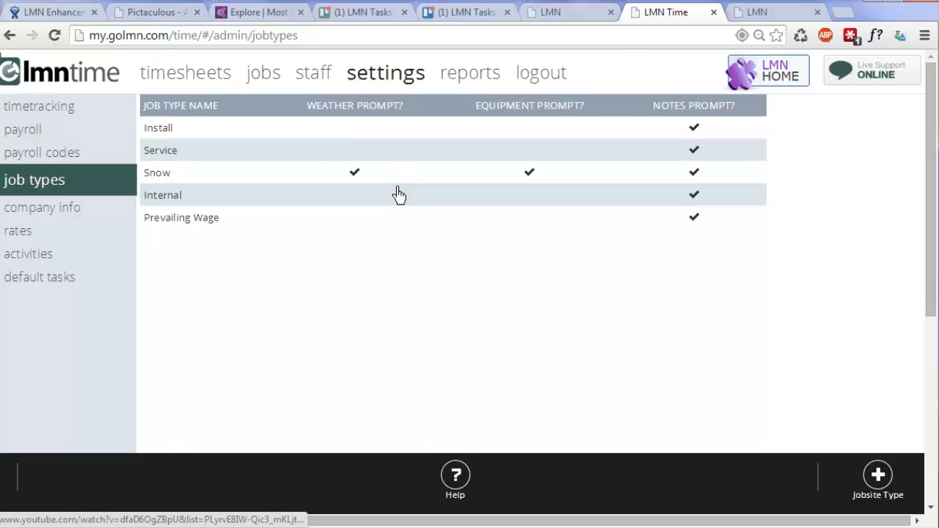
# Step: Review the Snow job type's default payroll codes and cancel without changes
pyautogui.click(278, 172)
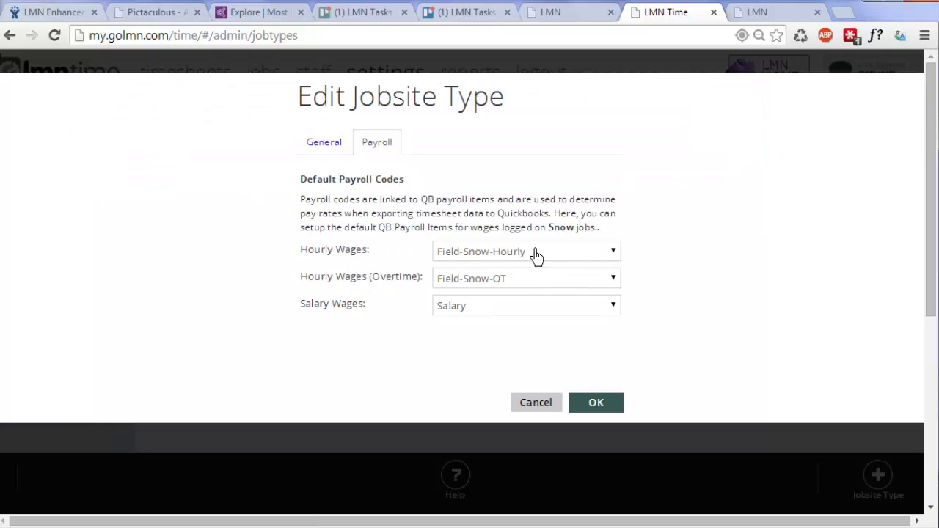
pyautogui.moveTo(520, 328)
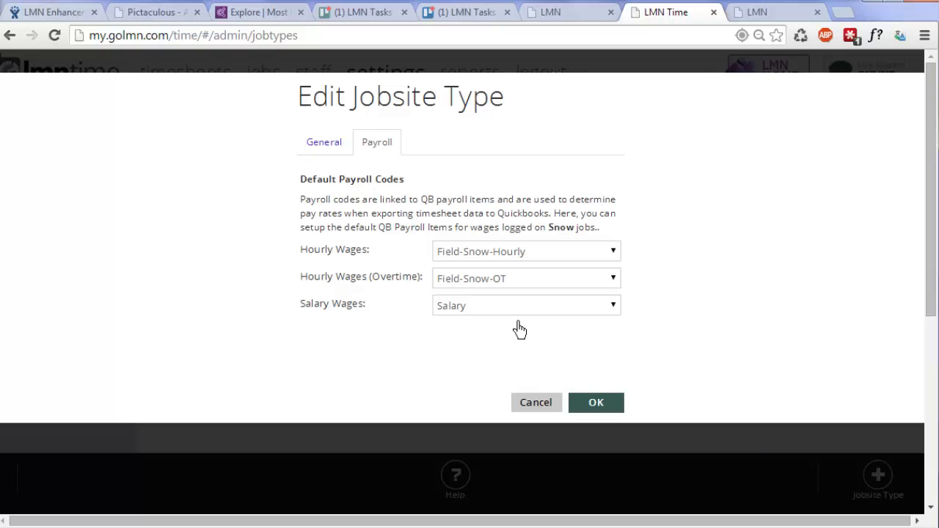
pyautogui.click(595, 402)
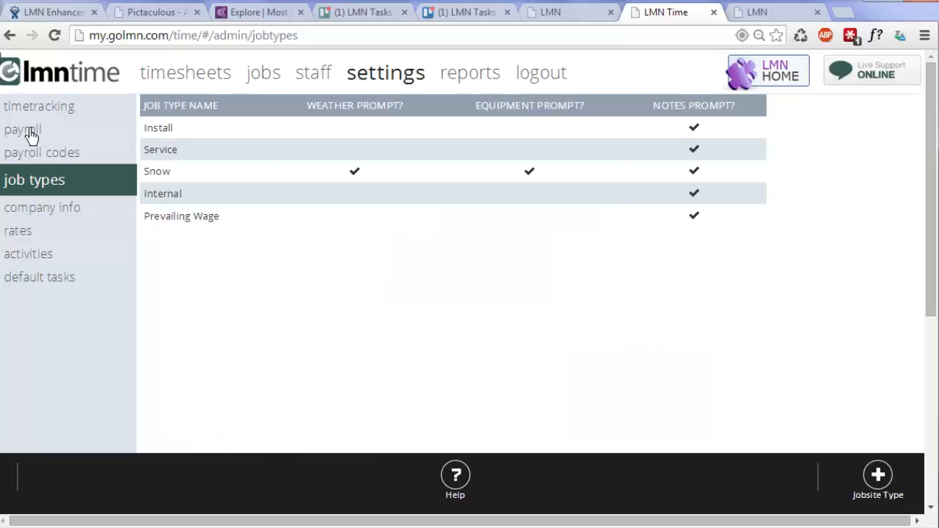
# Step: View the company payroll settings with default codes Hourly, Hourly-OT and Salary
pyautogui.click(22, 129)
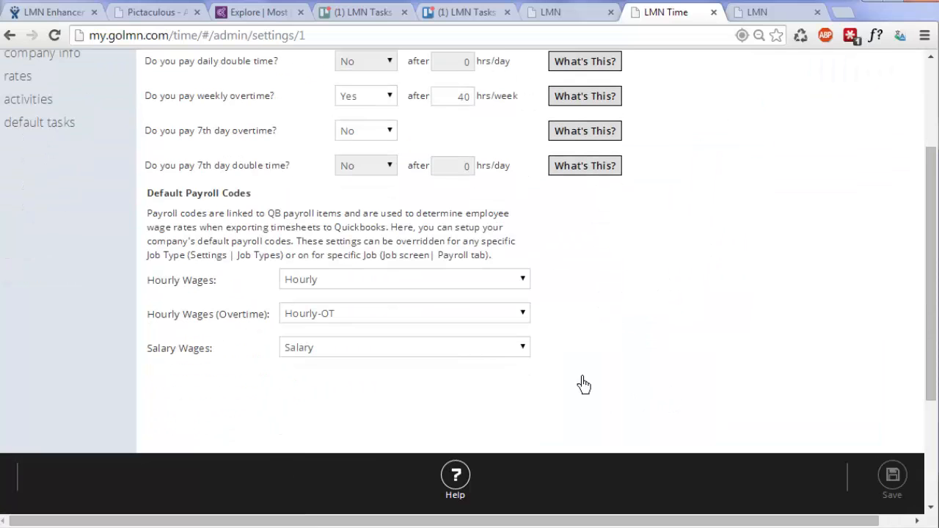
pyautogui.moveTo(370, 290)
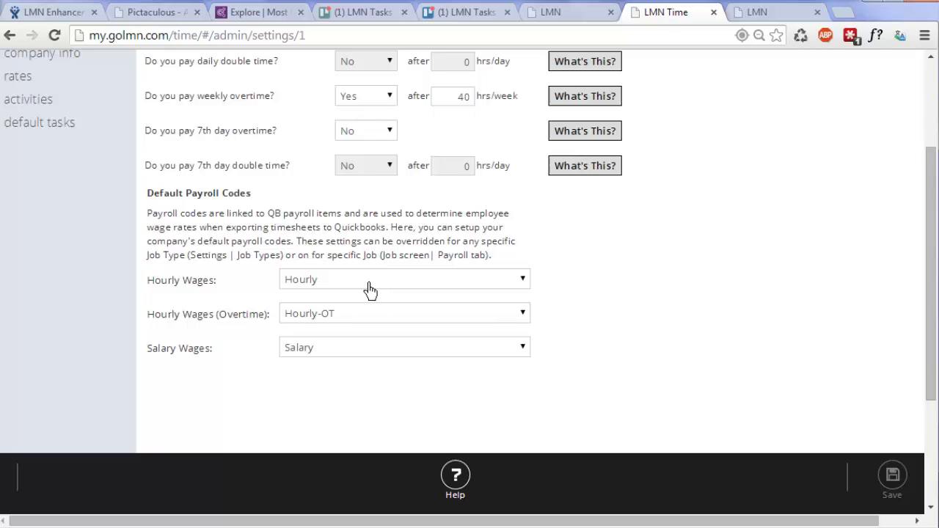
pyautogui.moveTo(350, 288)
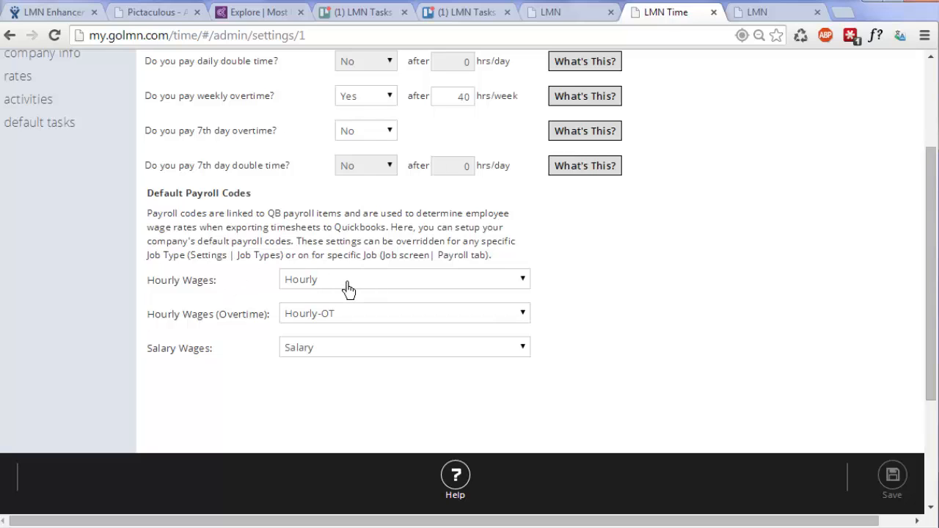
pyautogui.moveTo(364, 325)
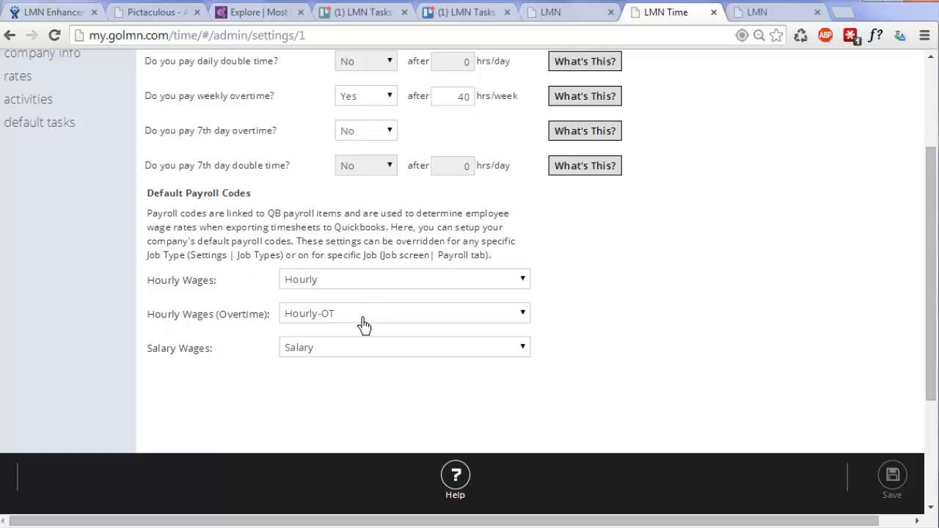
pyautogui.moveTo(328, 362)
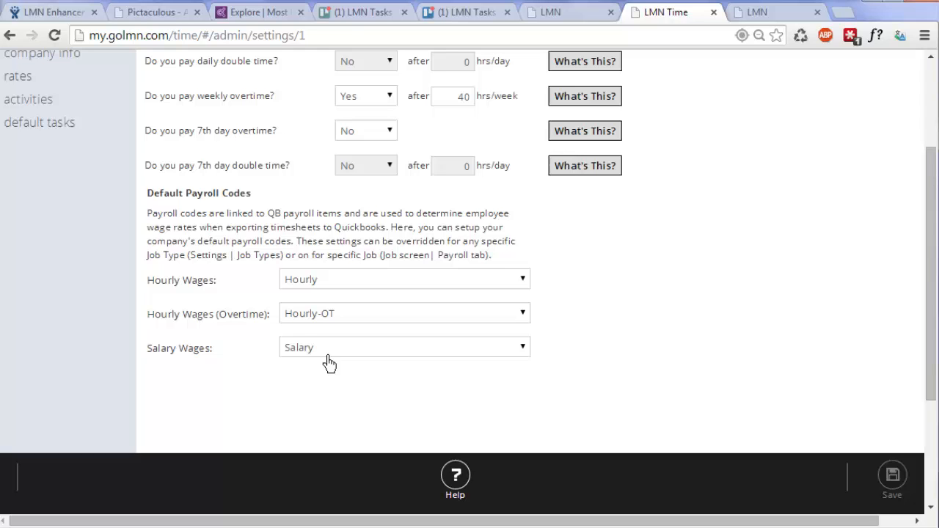
pyautogui.scroll(3)
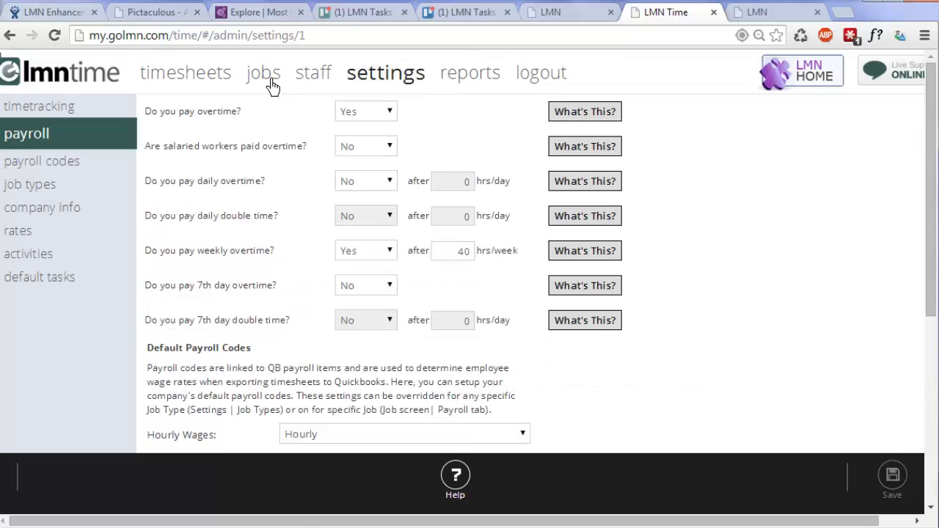
# Step: Go to Jobs and then the Timesheets list showing last month's approved timesheets
pyautogui.click(263, 71)
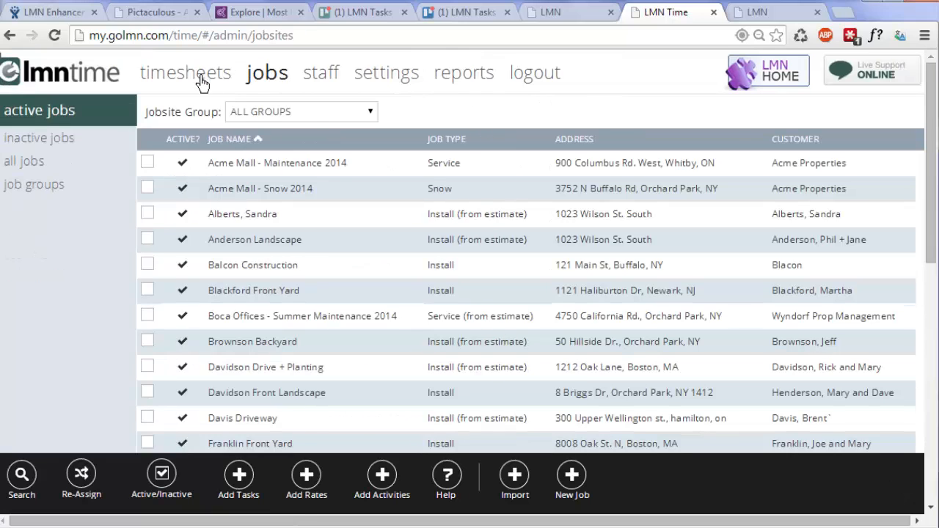
pyautogui.click(185, 72)
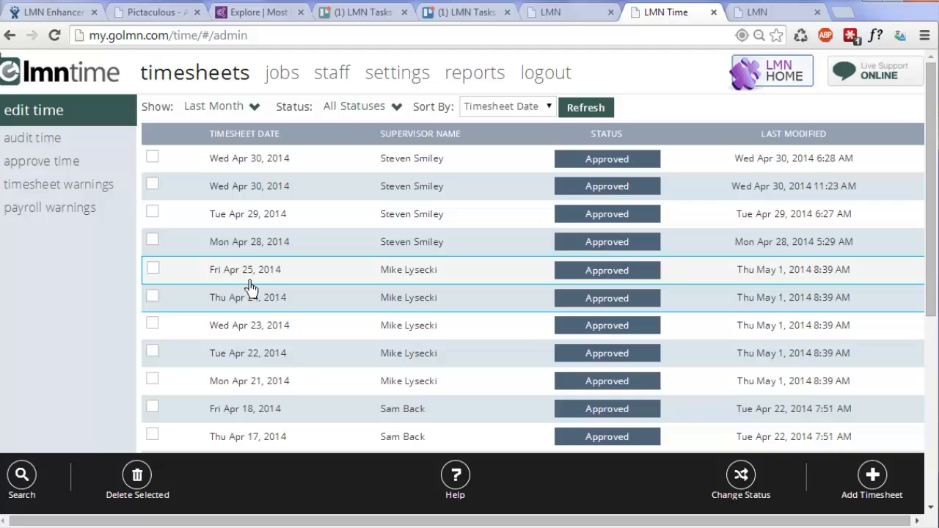
pyautogui.moveTo(261, 287)
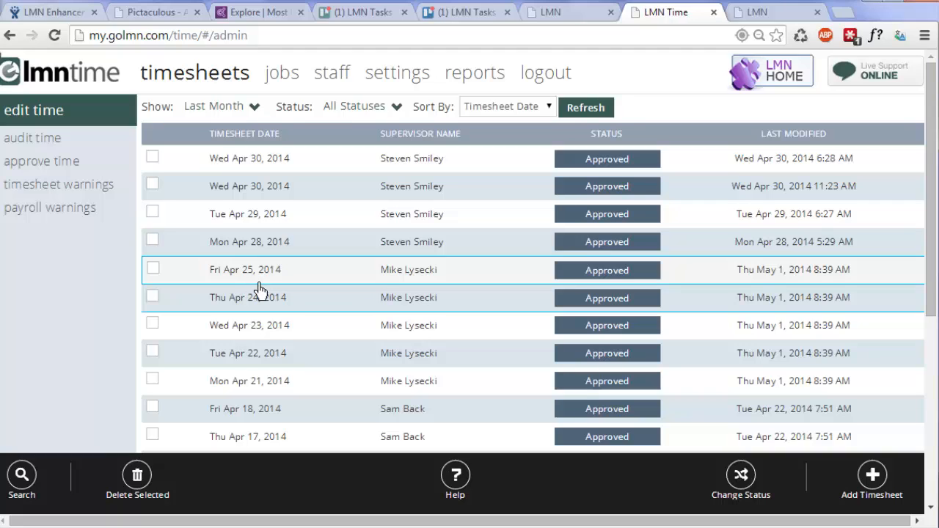